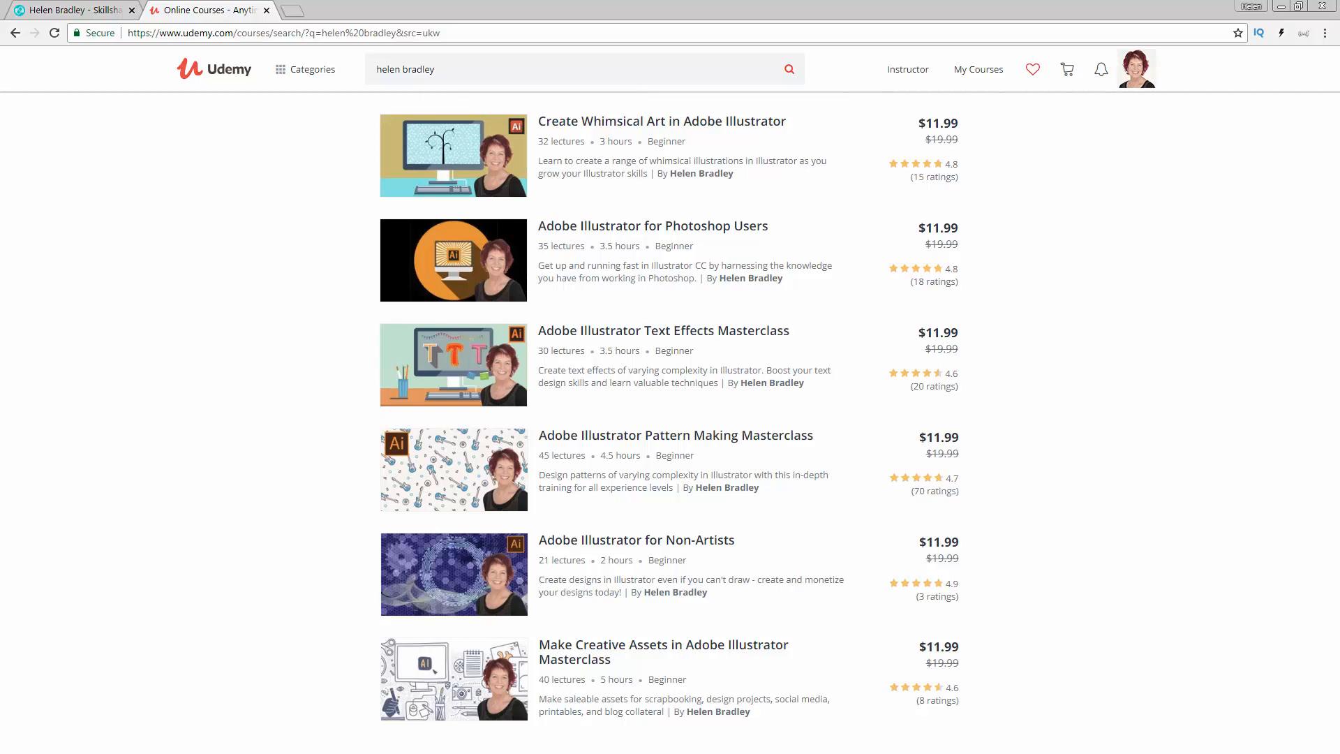
Step: Select the red tapered shape under the Object > Transform > Rotate label
left_click(72, 10)
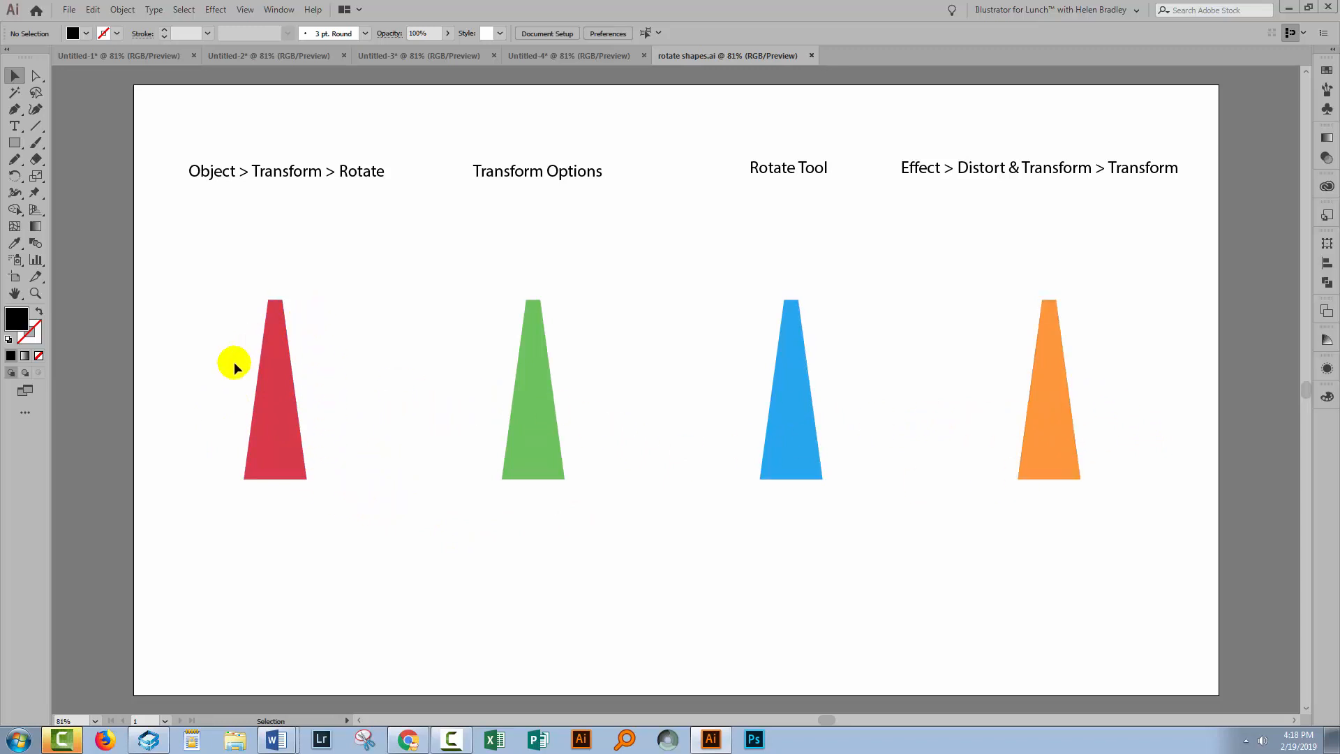
left_click(275, 389)
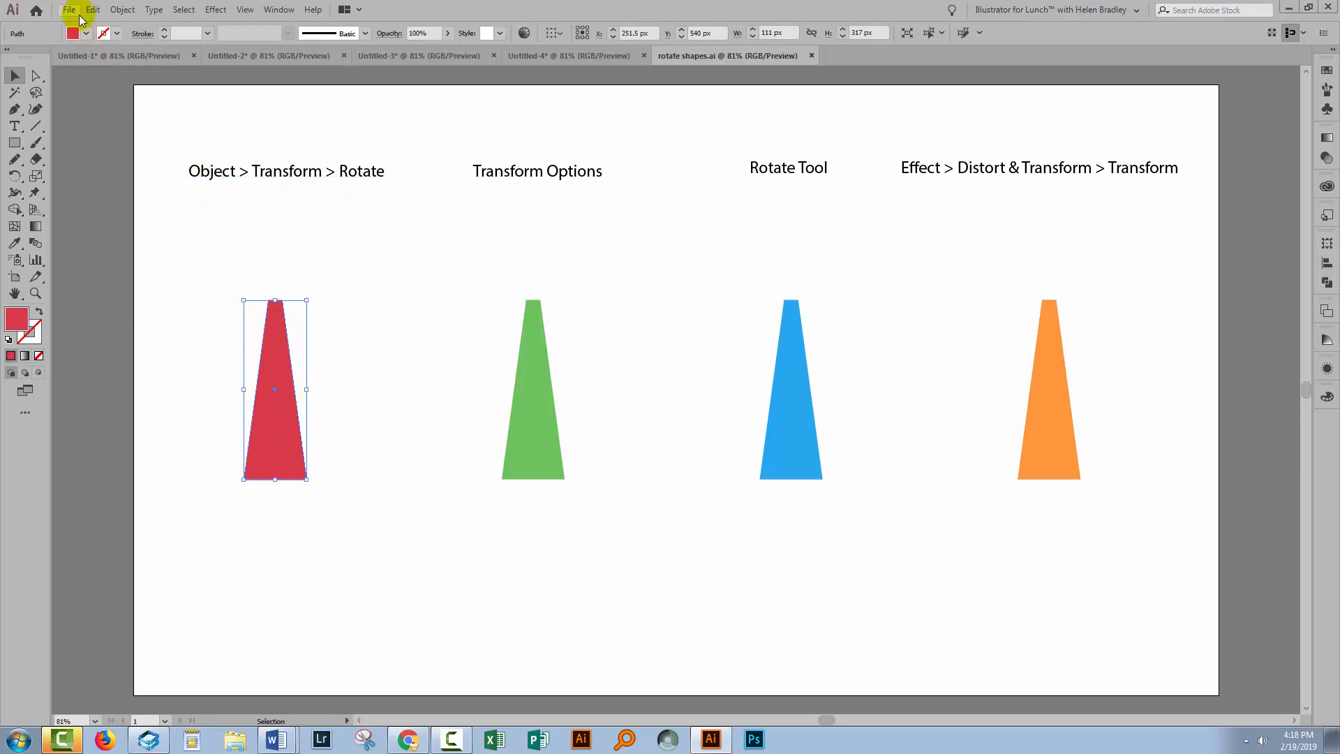
Step: Make two rotated copies of the red shape via Object > Transform > Rotate at 45° and -45°
left_click(121, 10)
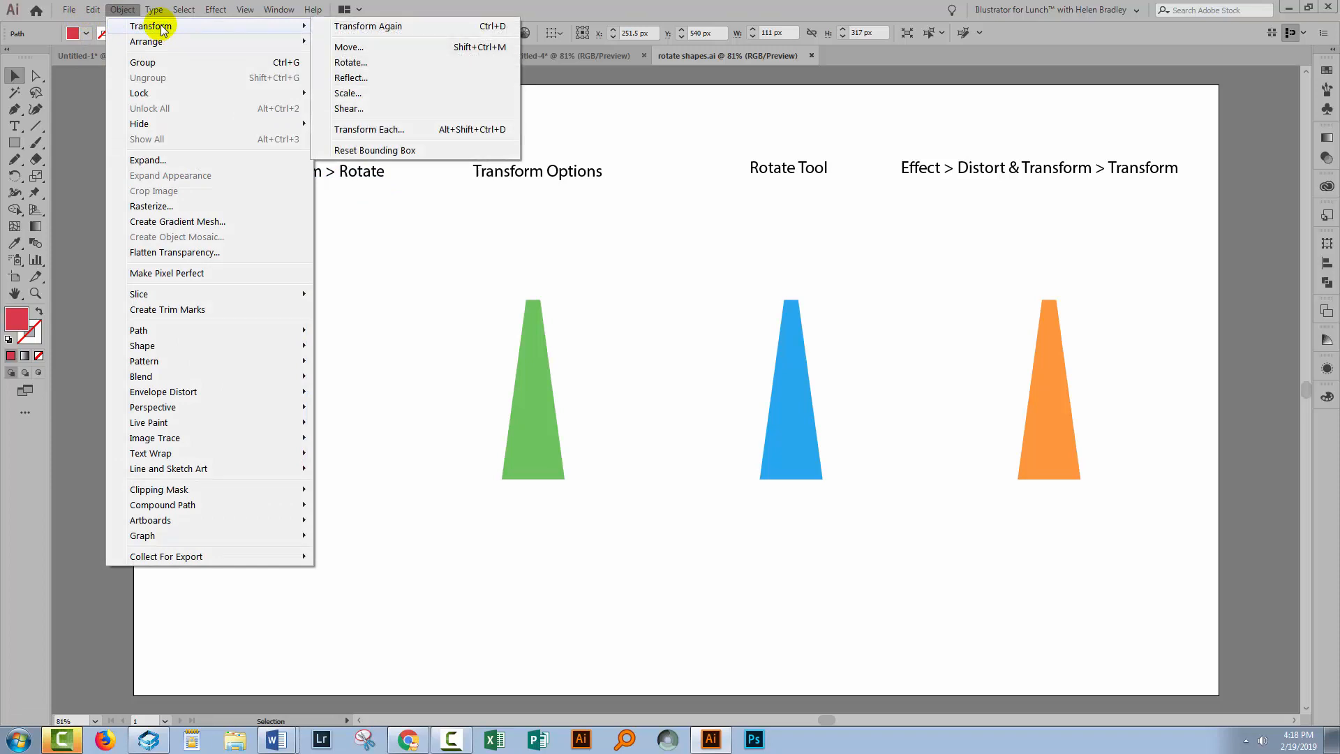
left_click(351, 61)
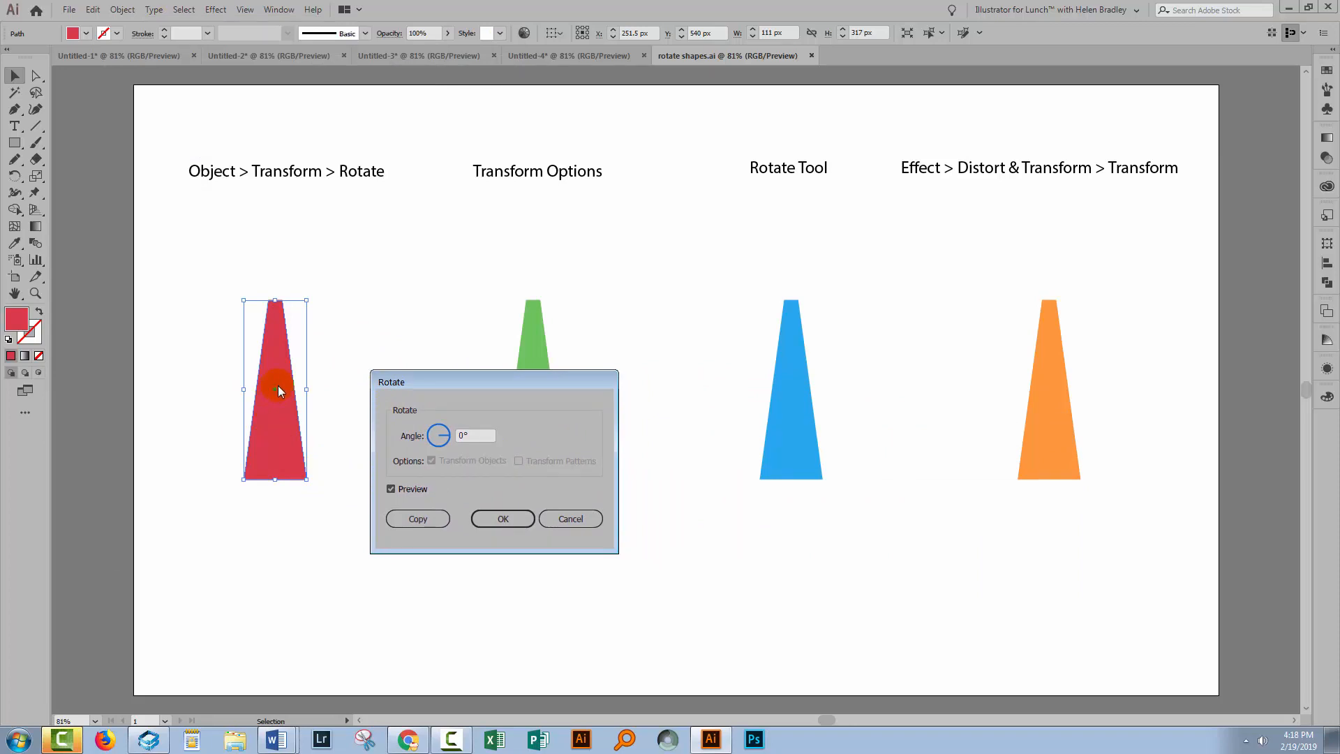
mouse_move(301, 394)
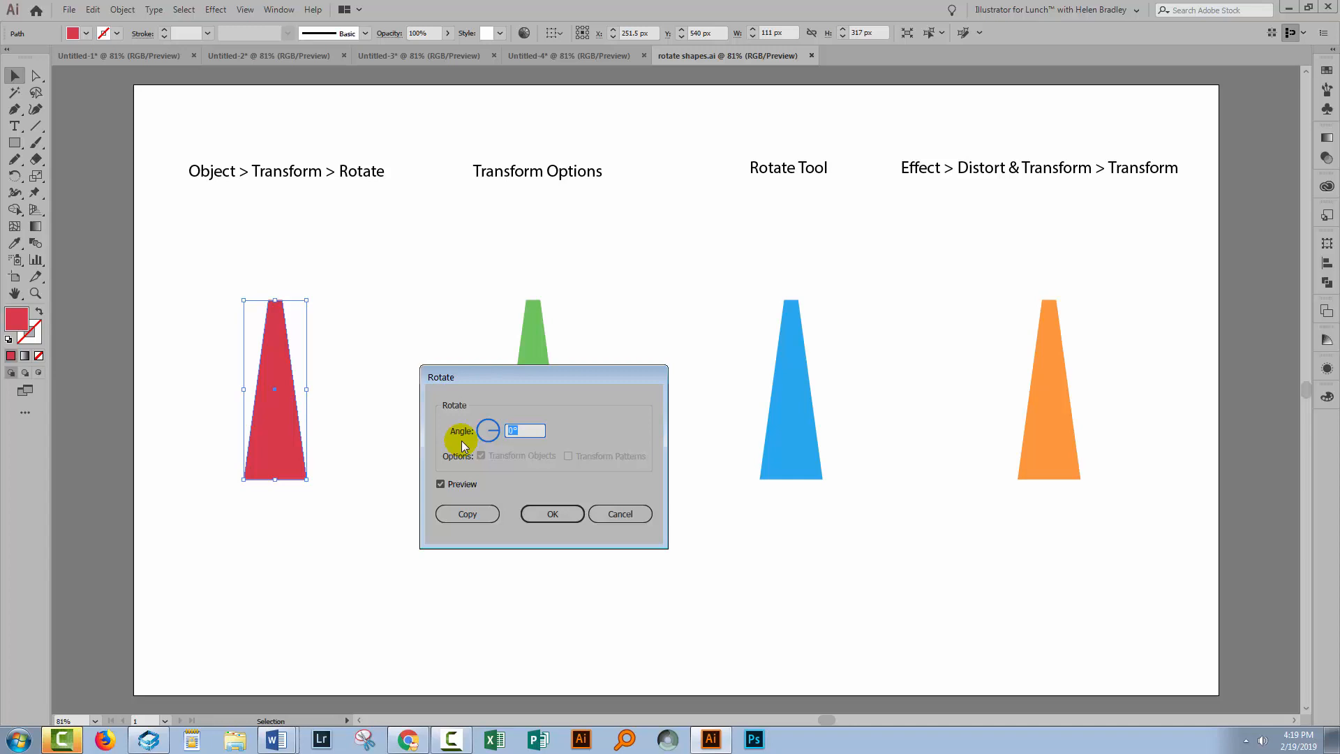
type("45")
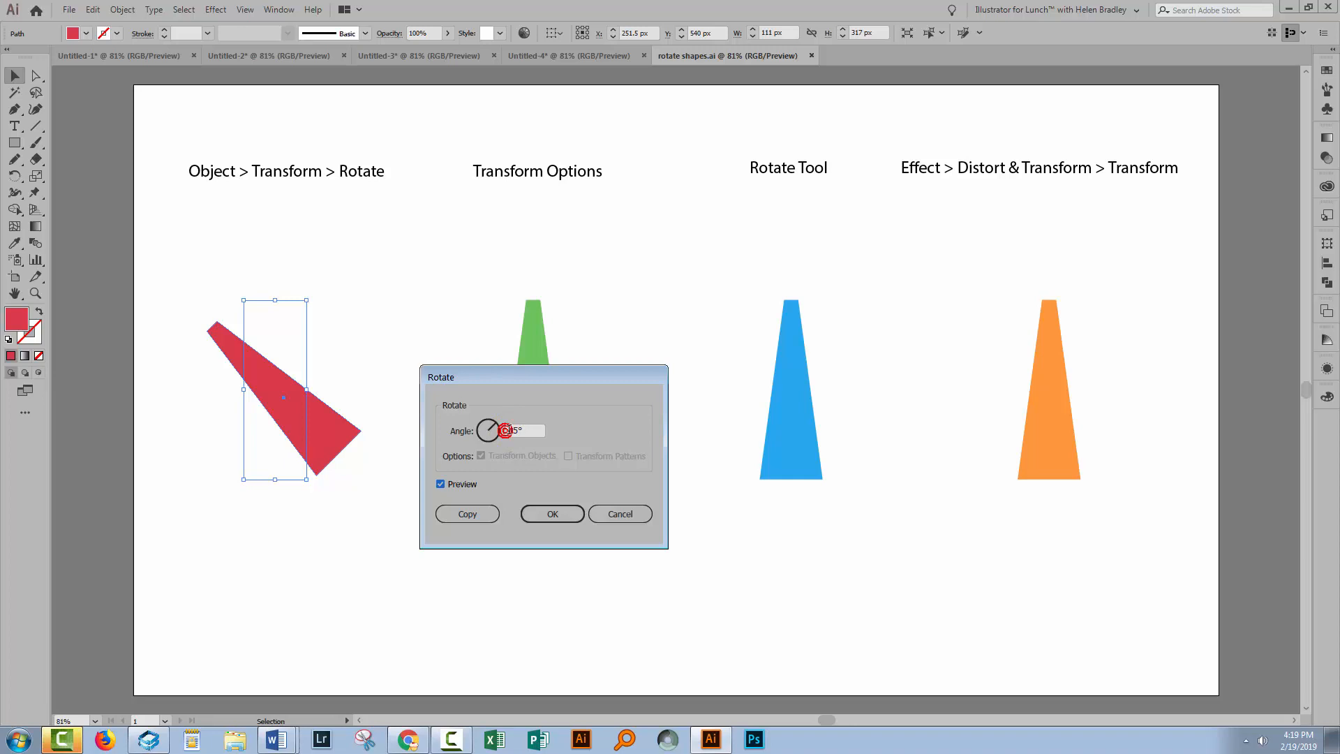
type("-45")
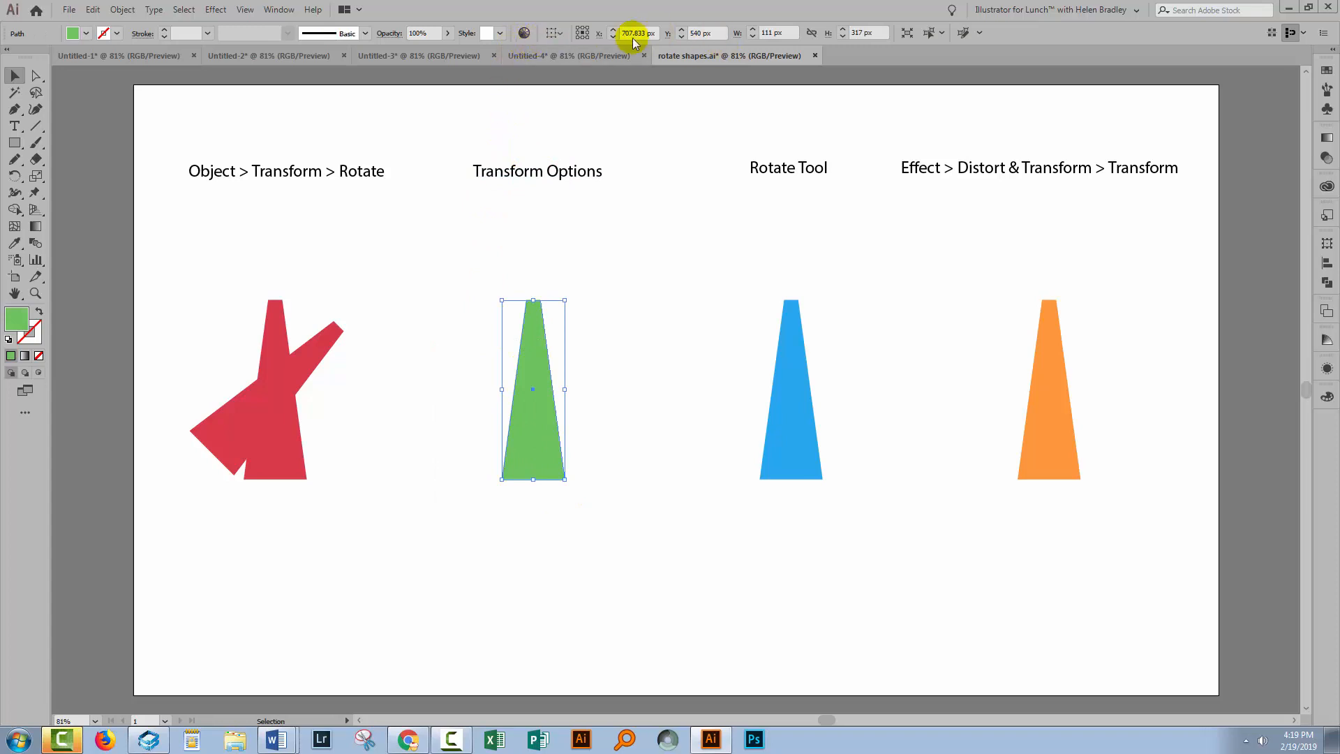
mouse_move(642, 43)
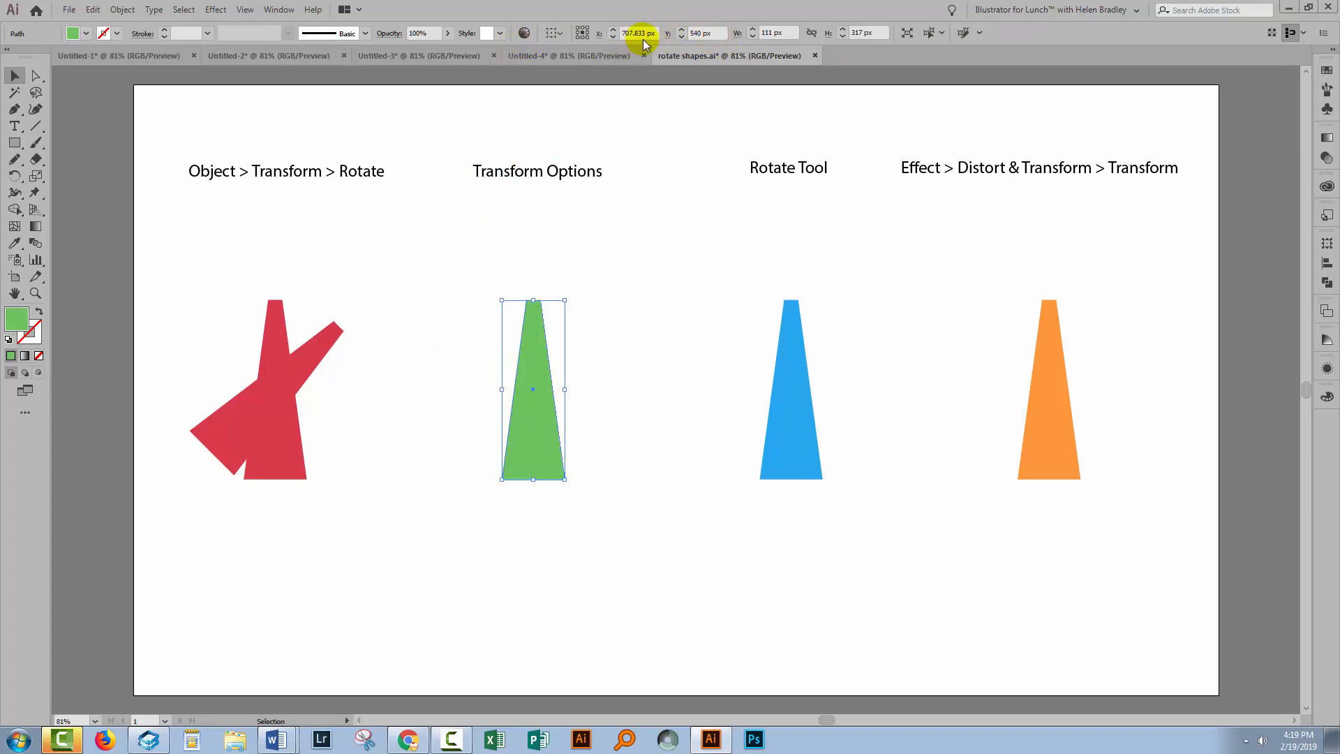
Step: Show the Transform panel and set the green shape's reference point to its top
left_click(279, 9)
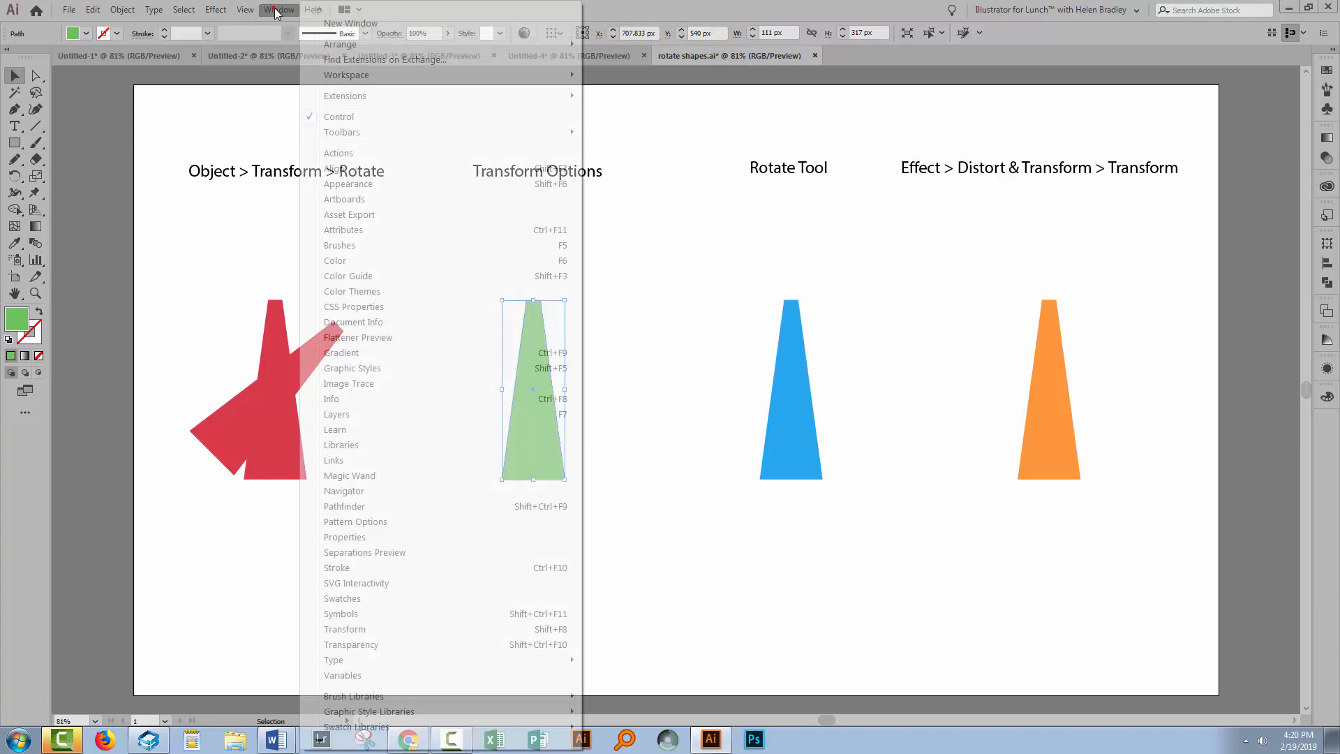
mouse_move(345, 630)
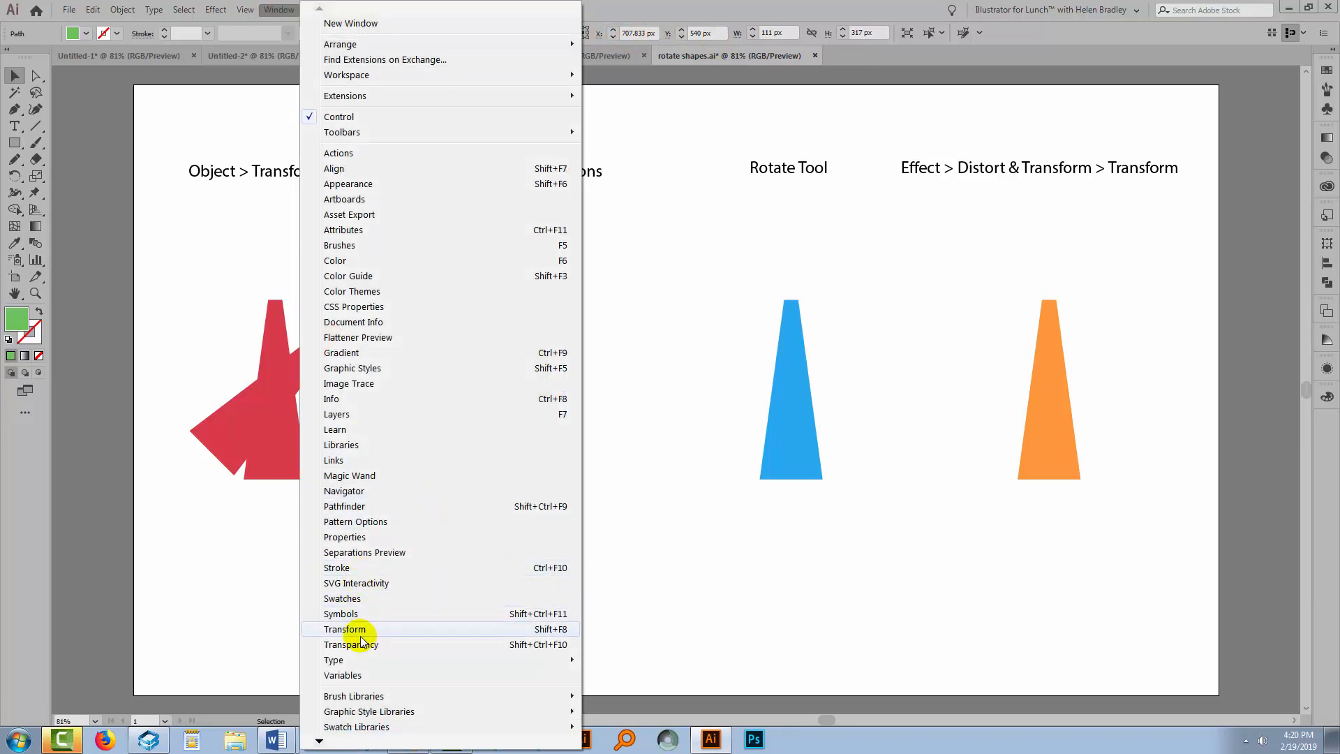
left_click(343, 630)
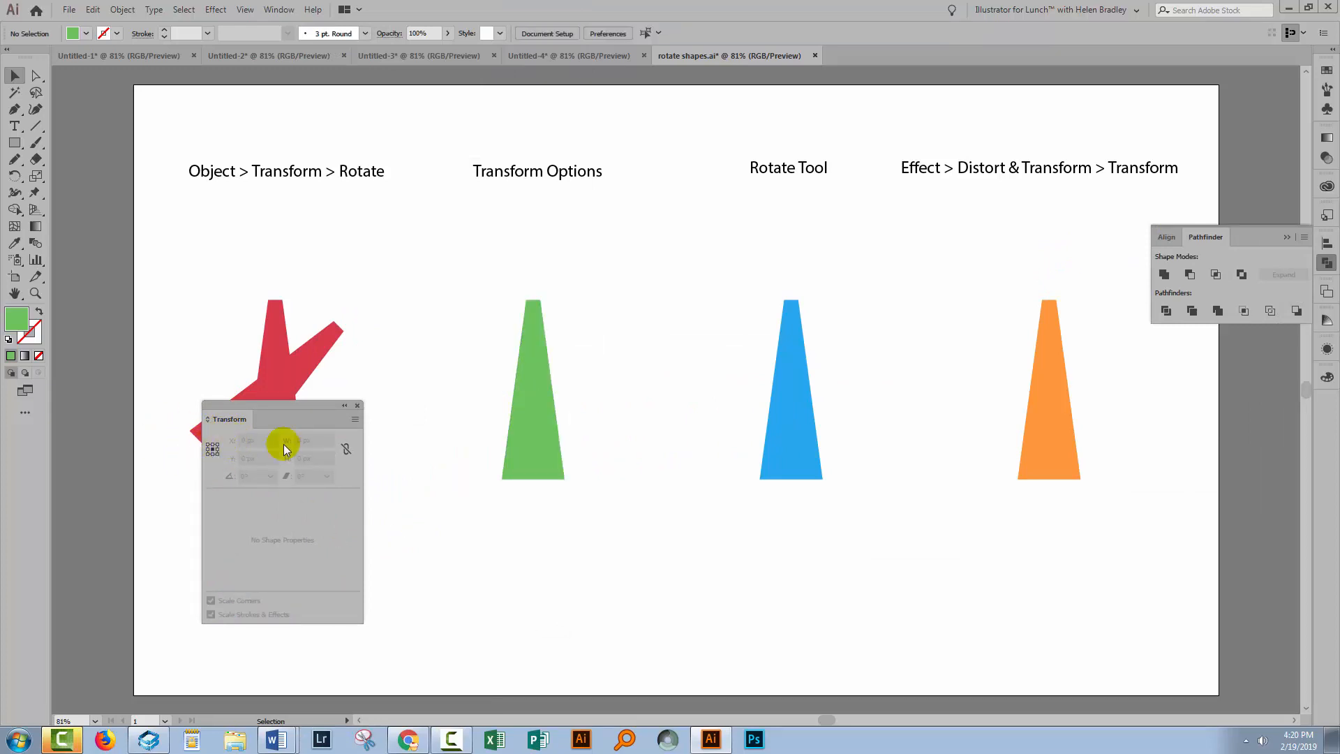
left_click(532, 393)
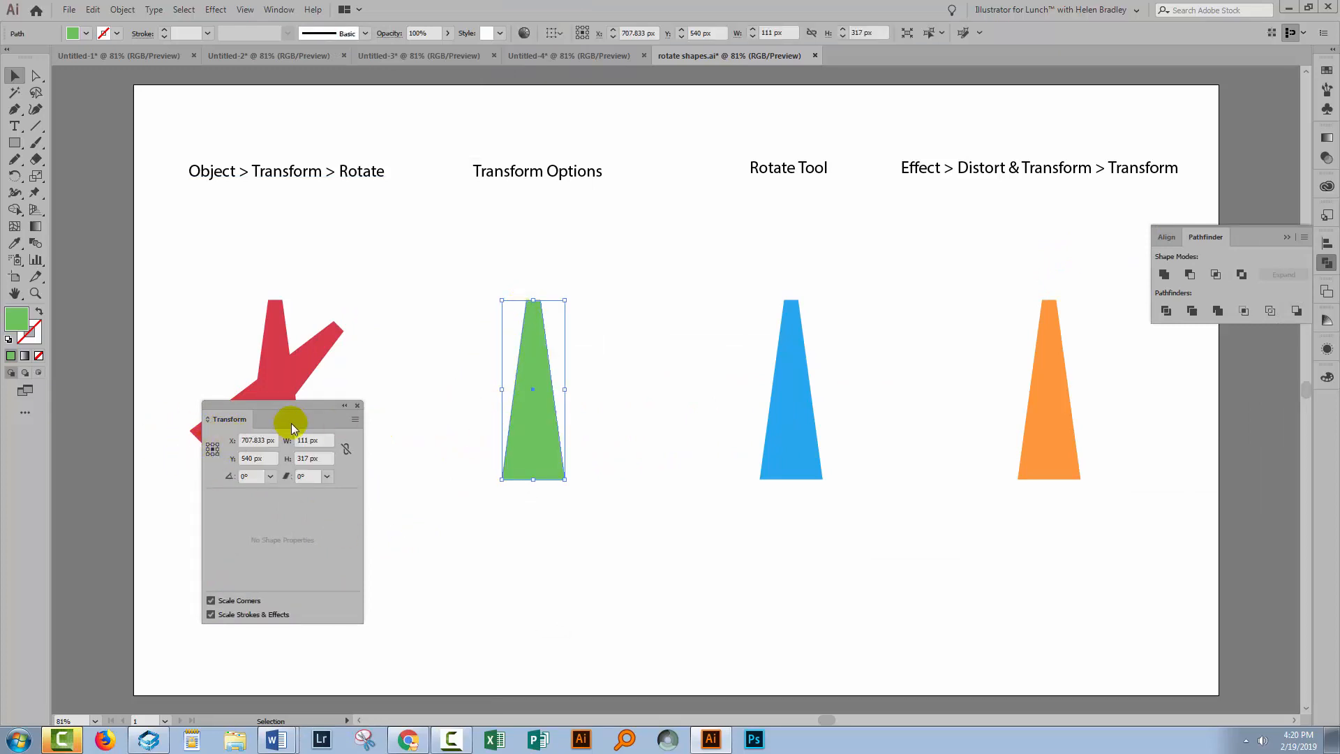
left_click(210, 443)
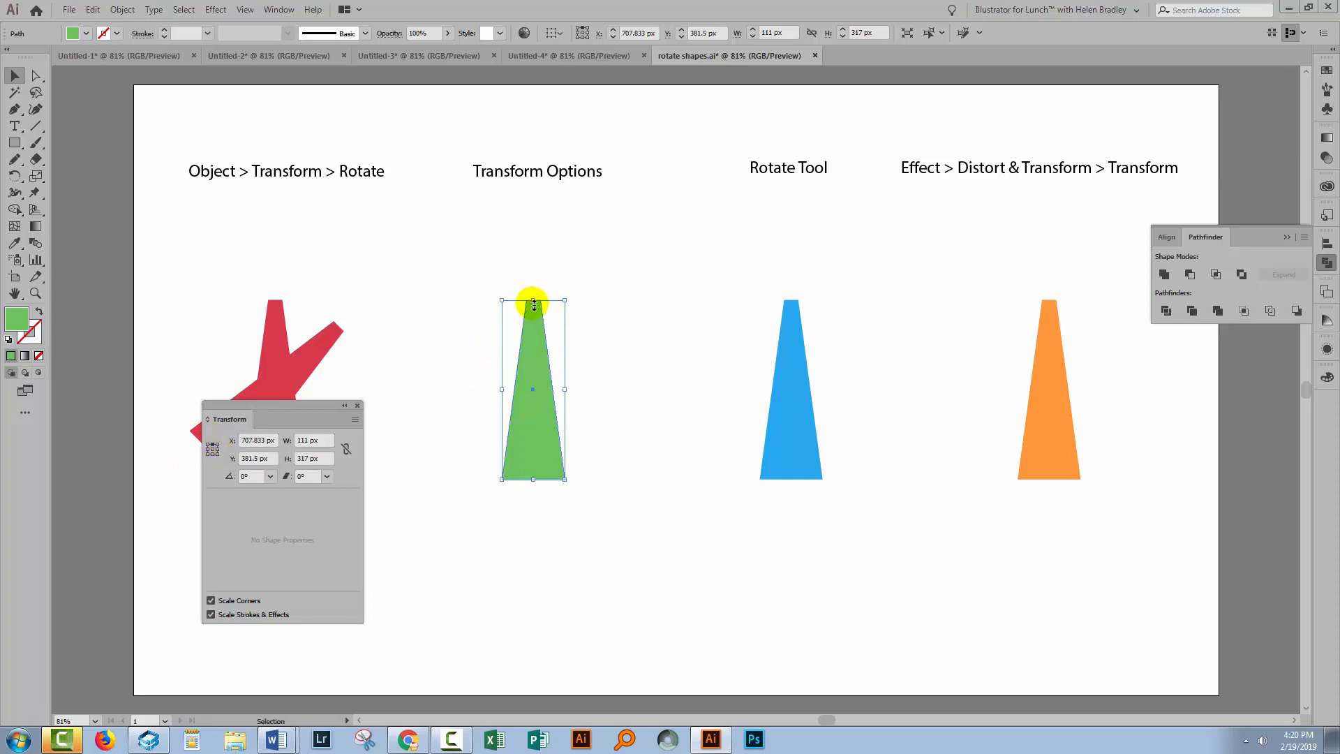
mouse_move(535, 303)
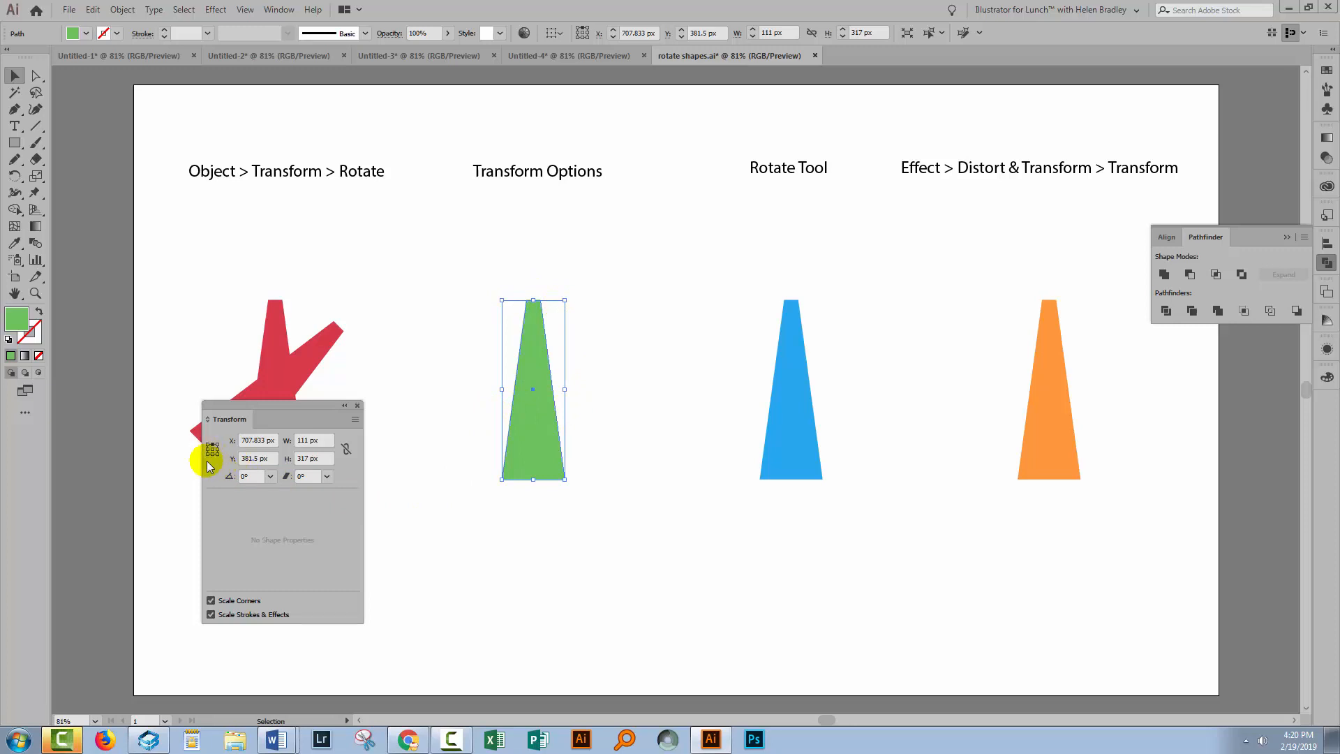
mouse_move(547, 402)
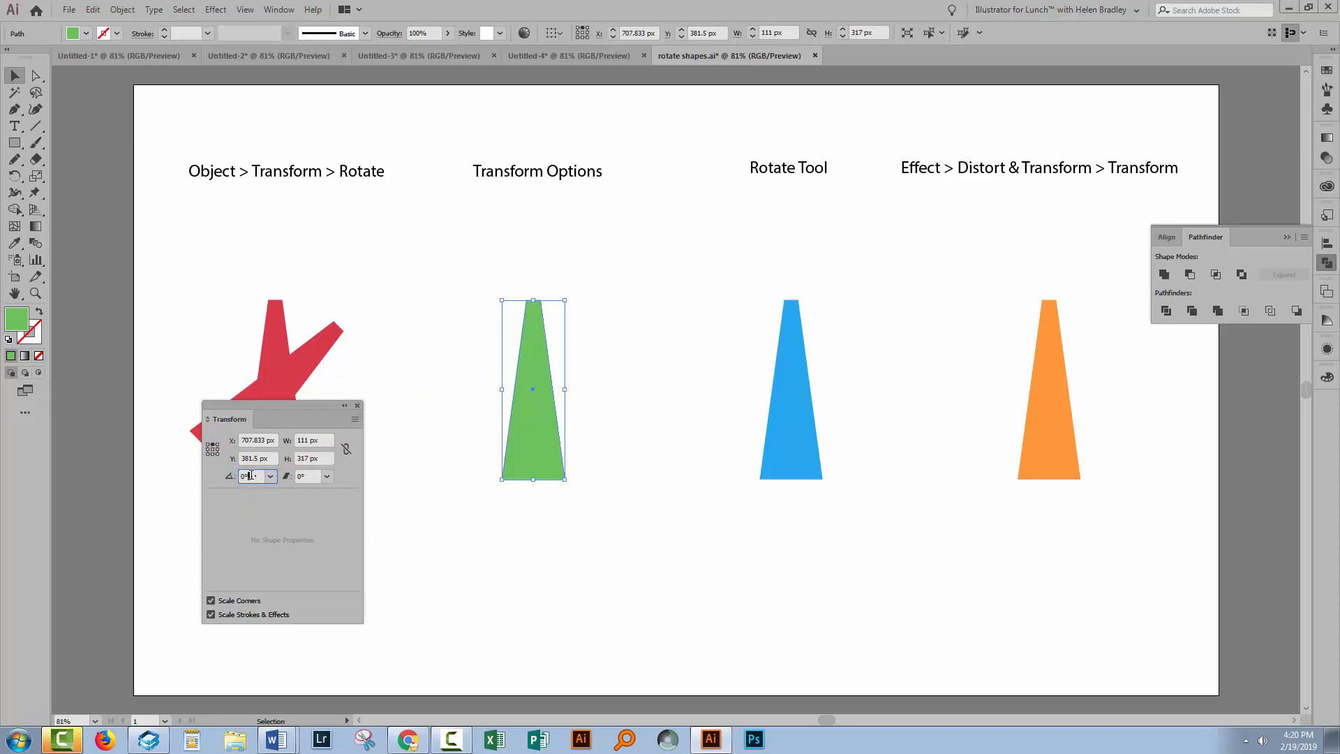
Step: Rotate the green shape 45° about its top, deselect it and close the panel
type("45")
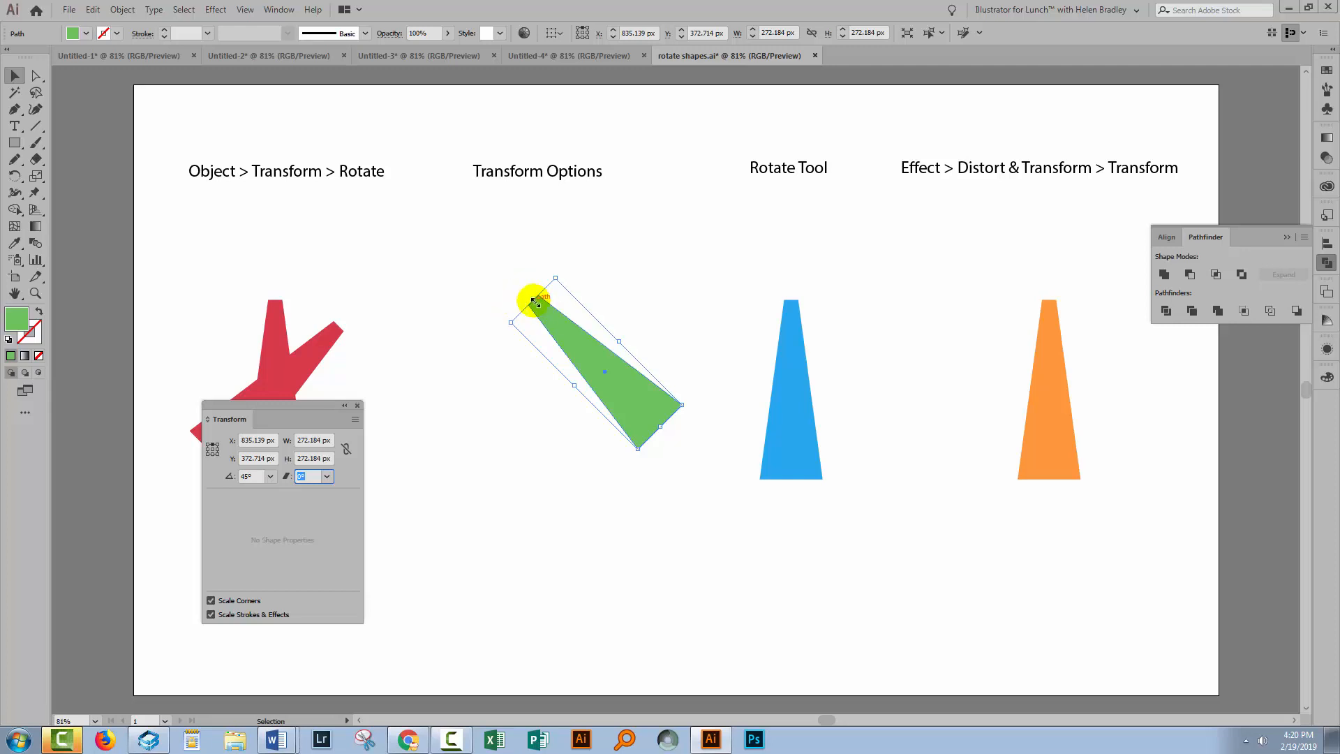
mouse_move(221, 382)
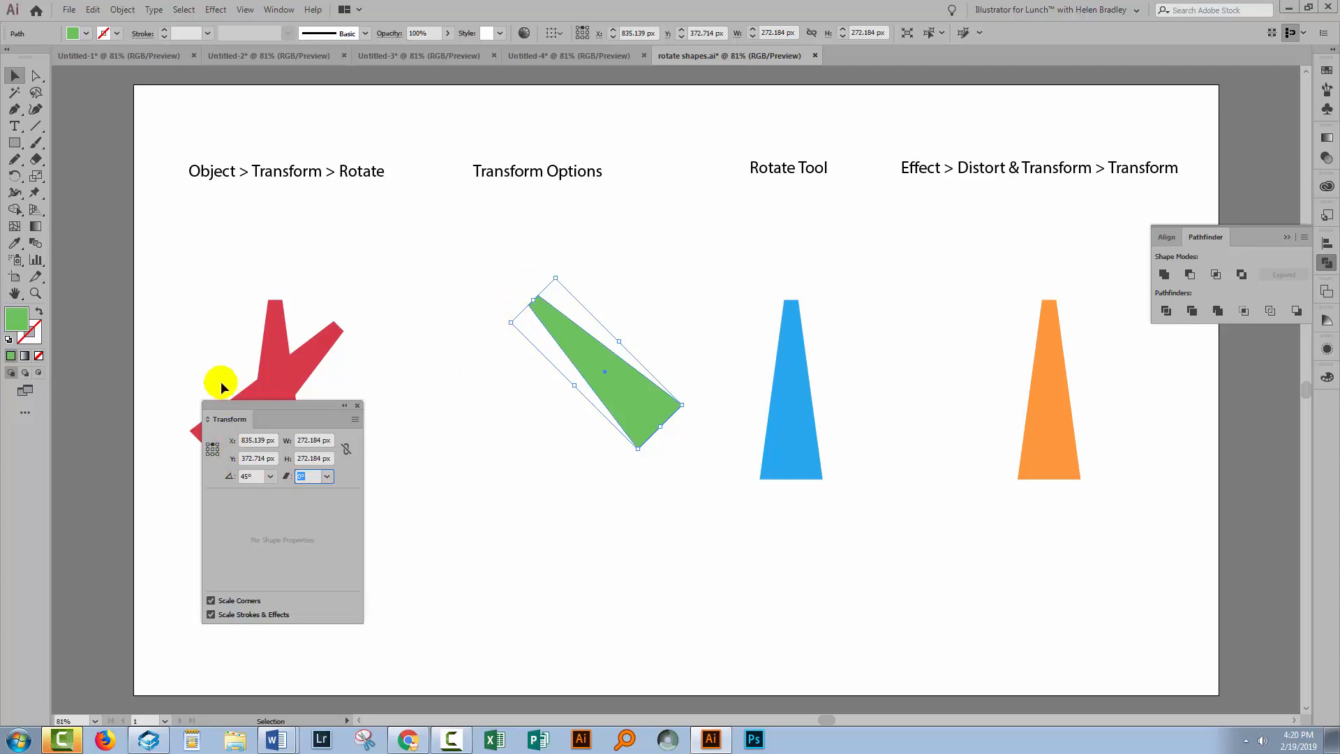
mouse_move(229, 438)
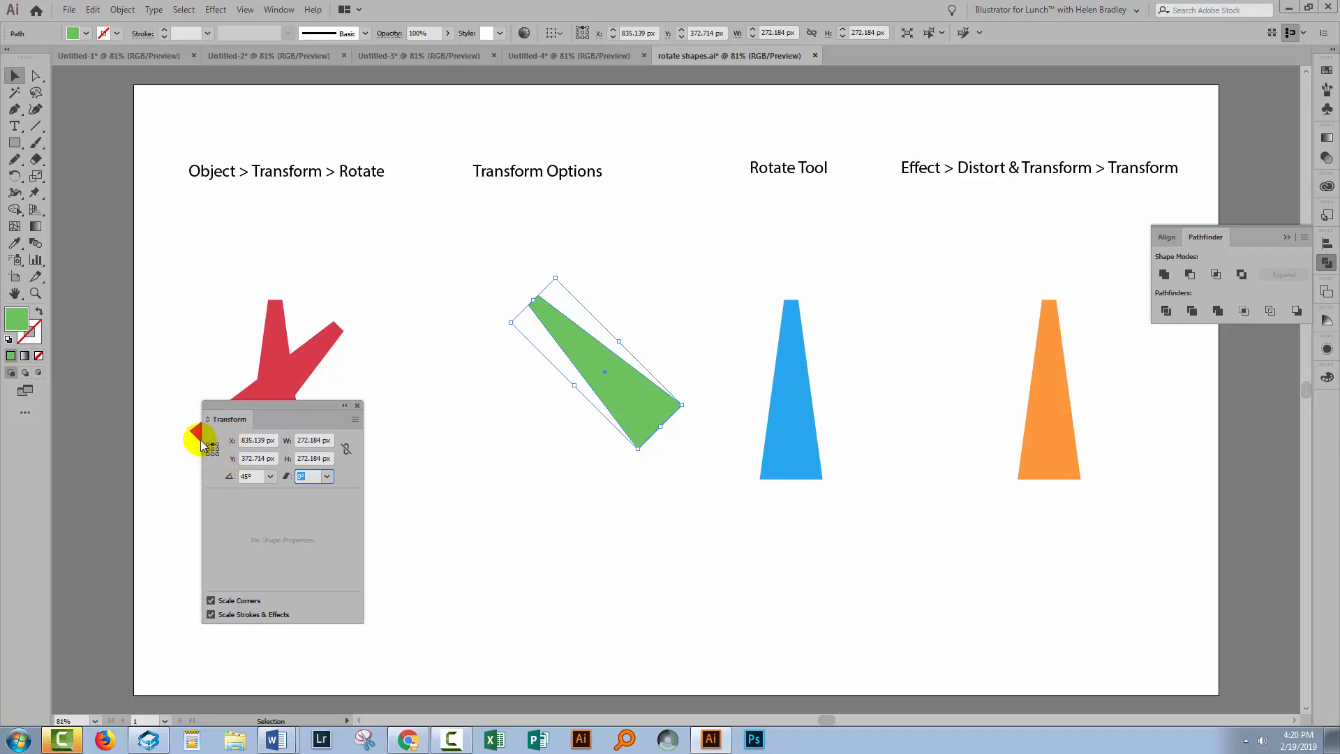
mouse_move(212, 445)
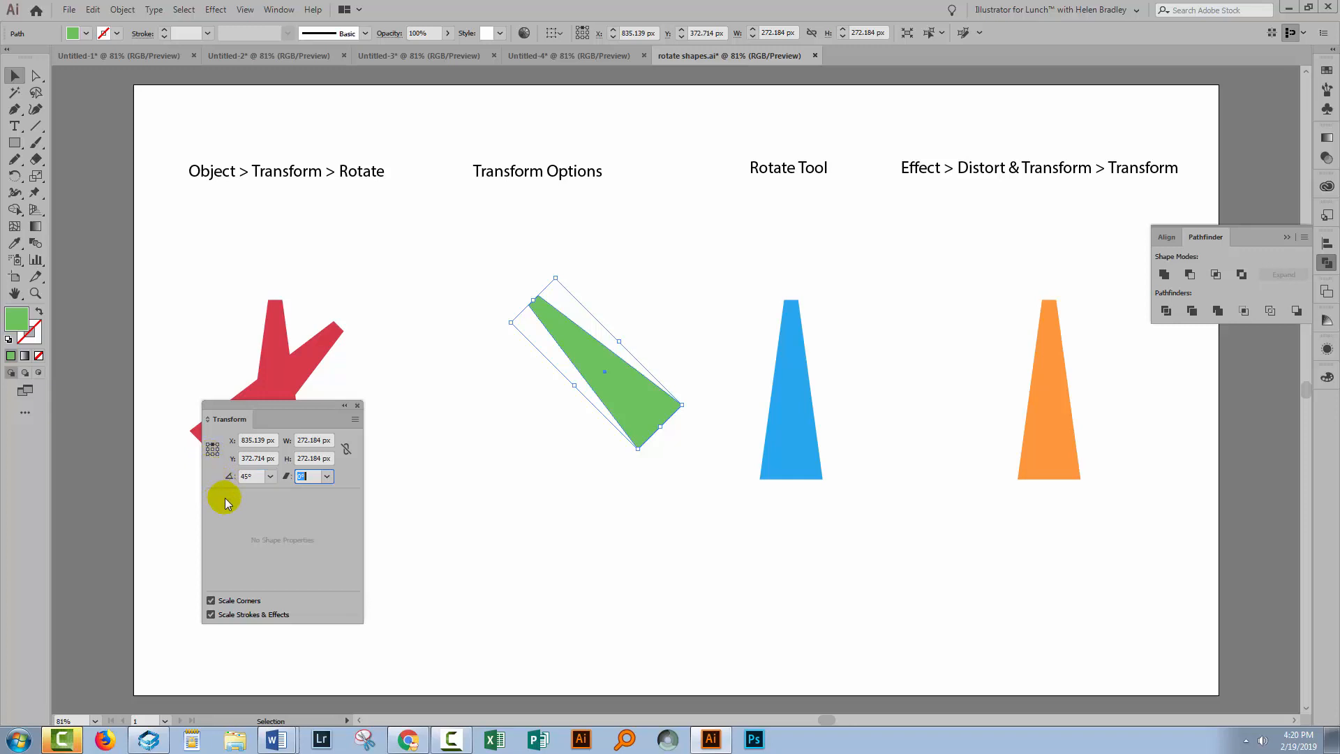
mouse_move(246, 501)
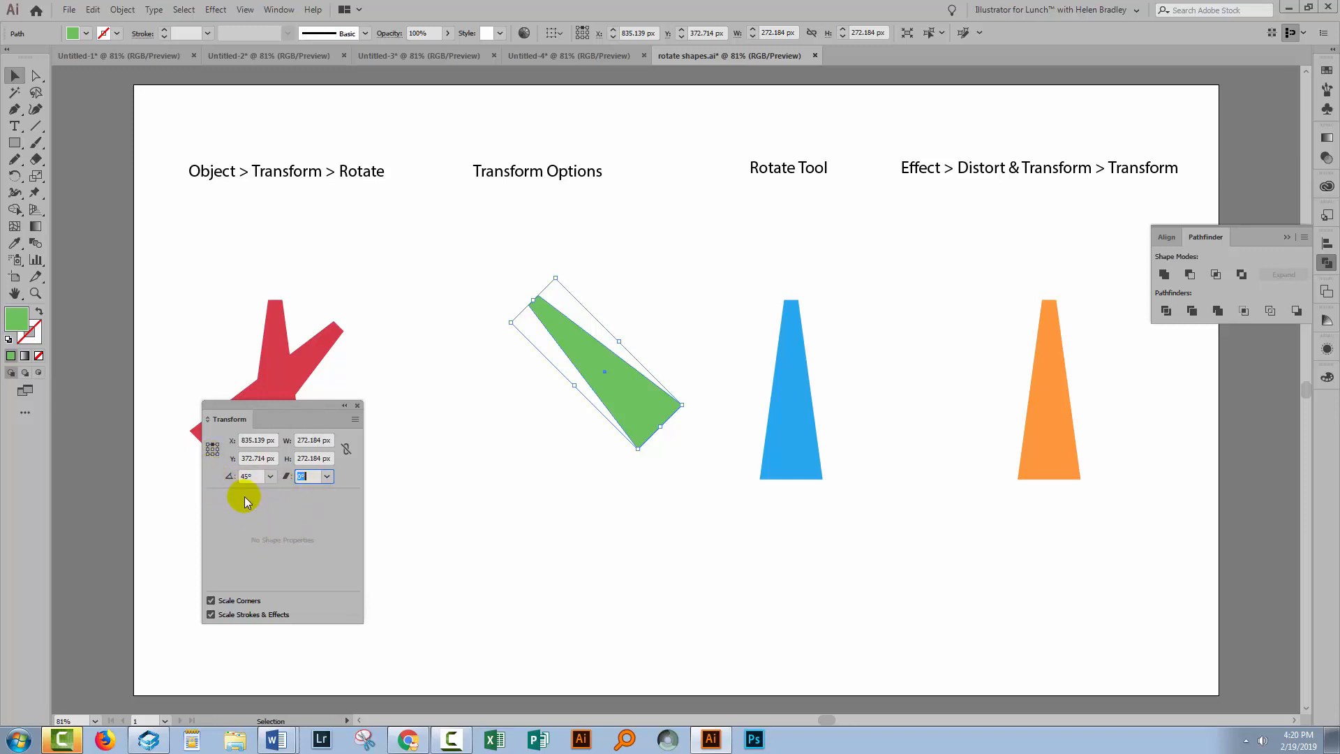
mouse_move(390, 469)
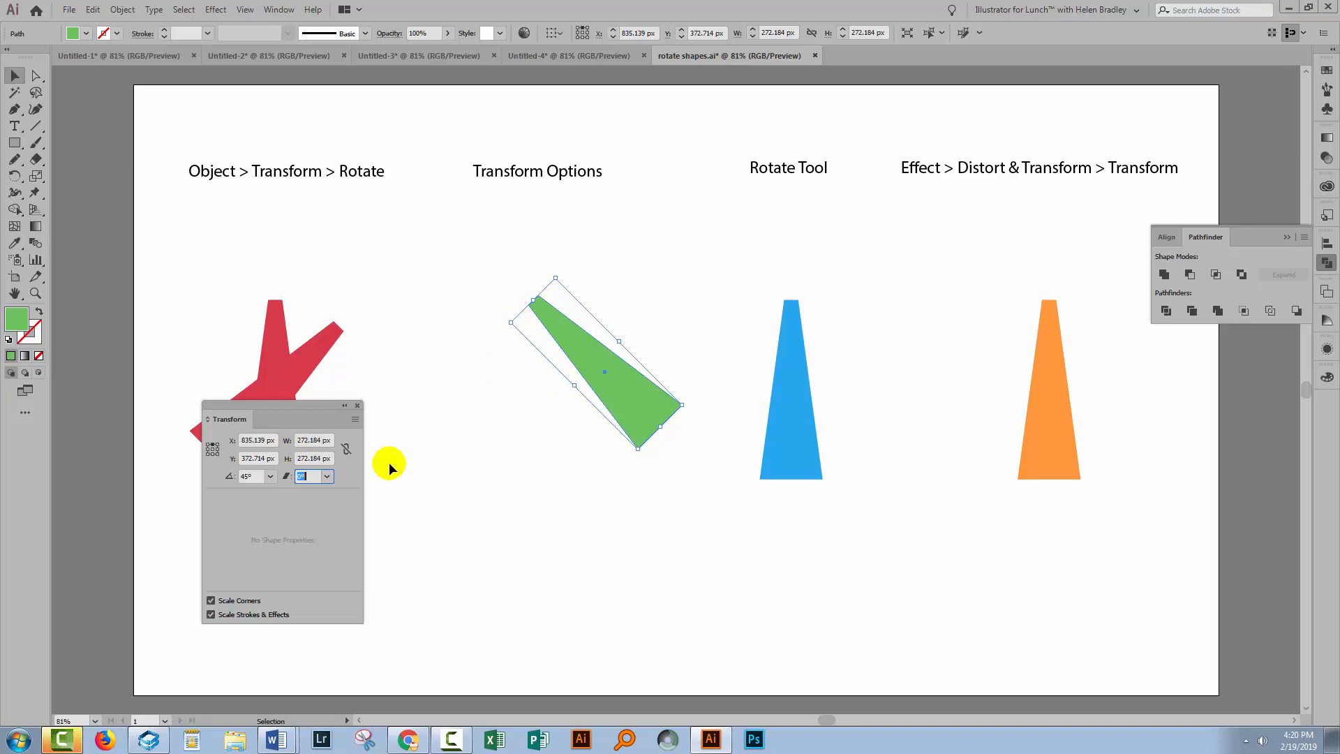
left_click(415, 528)
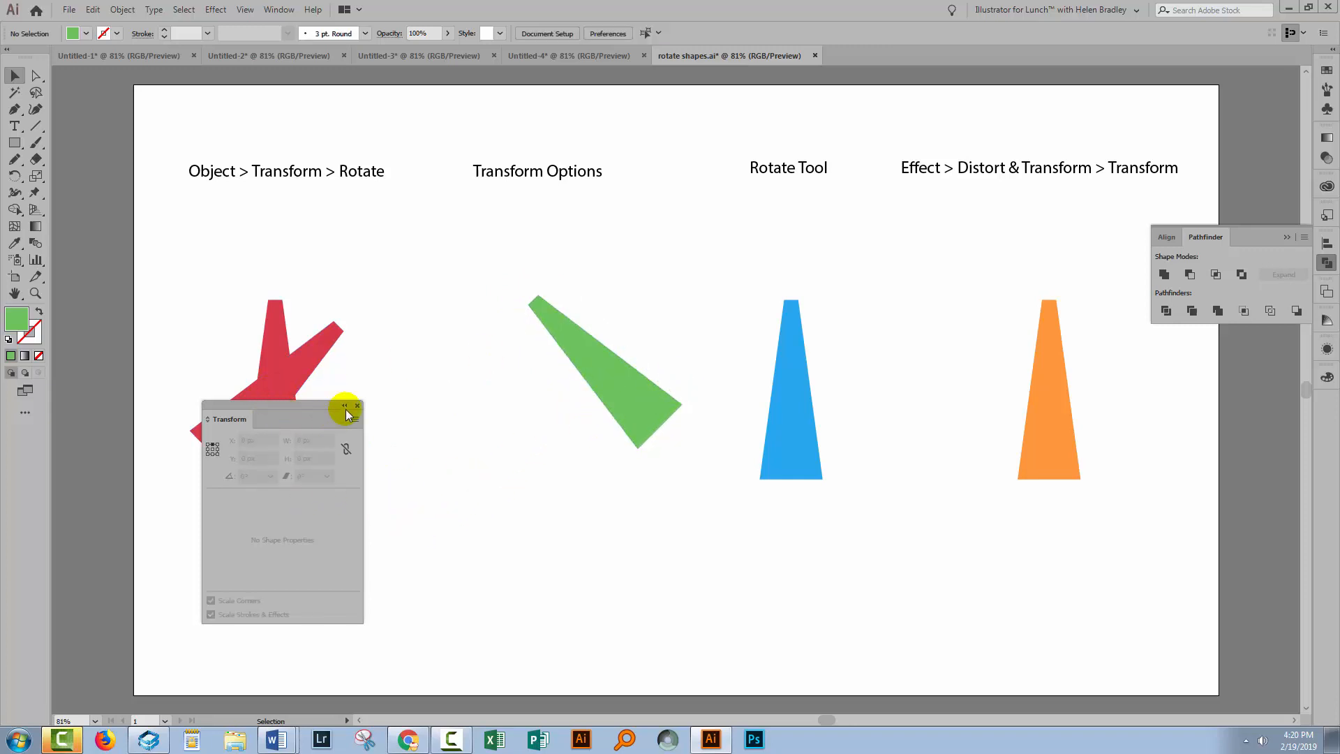
left_click(358, 405)
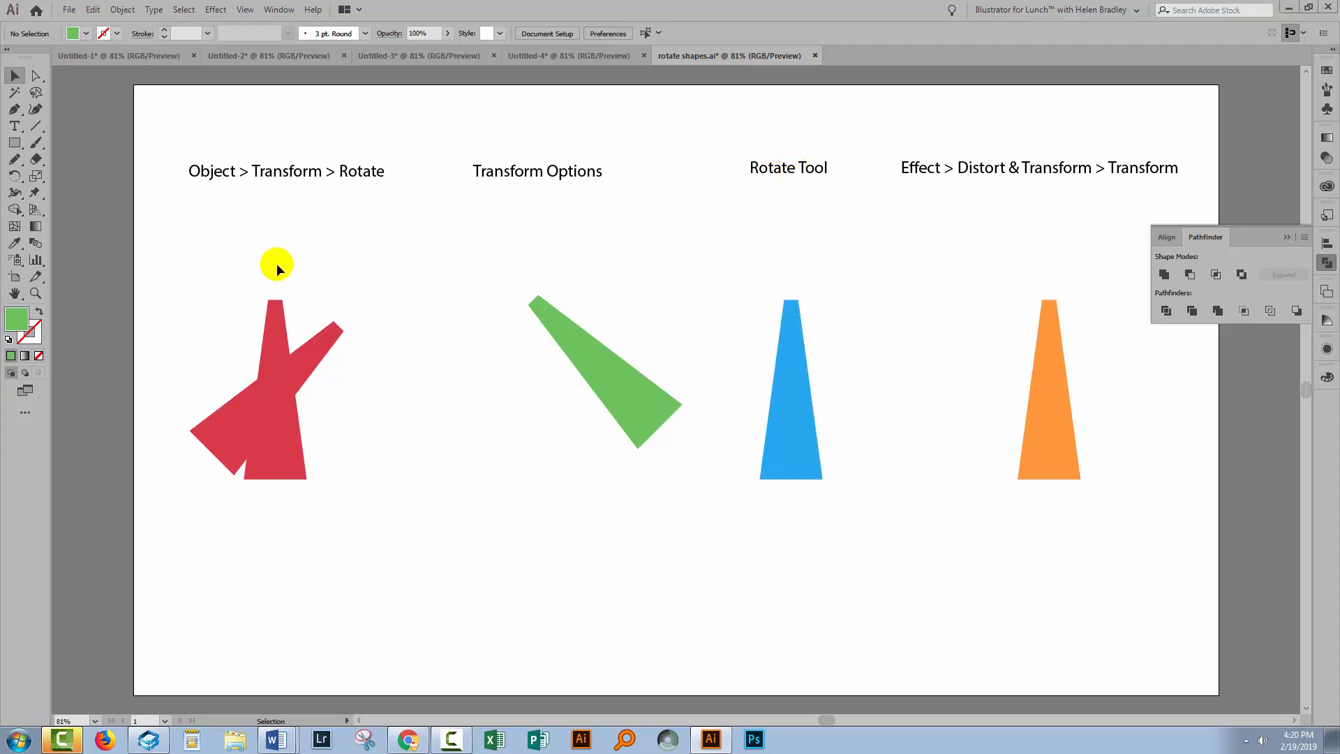
mouse_move(605, 270)
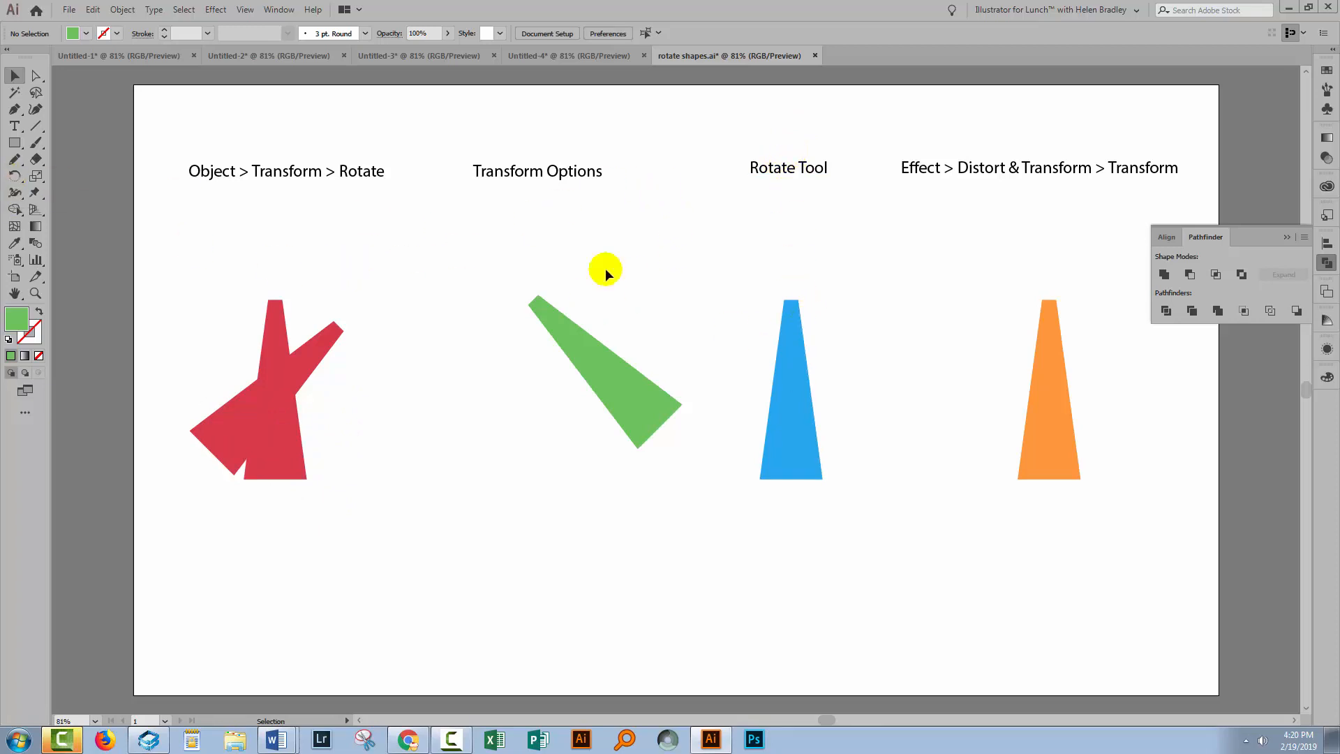
Step: Make a -30° rotated copy of the blue shape pivoting at its bottom corner with the Rotate tool
left_click(790, 385)
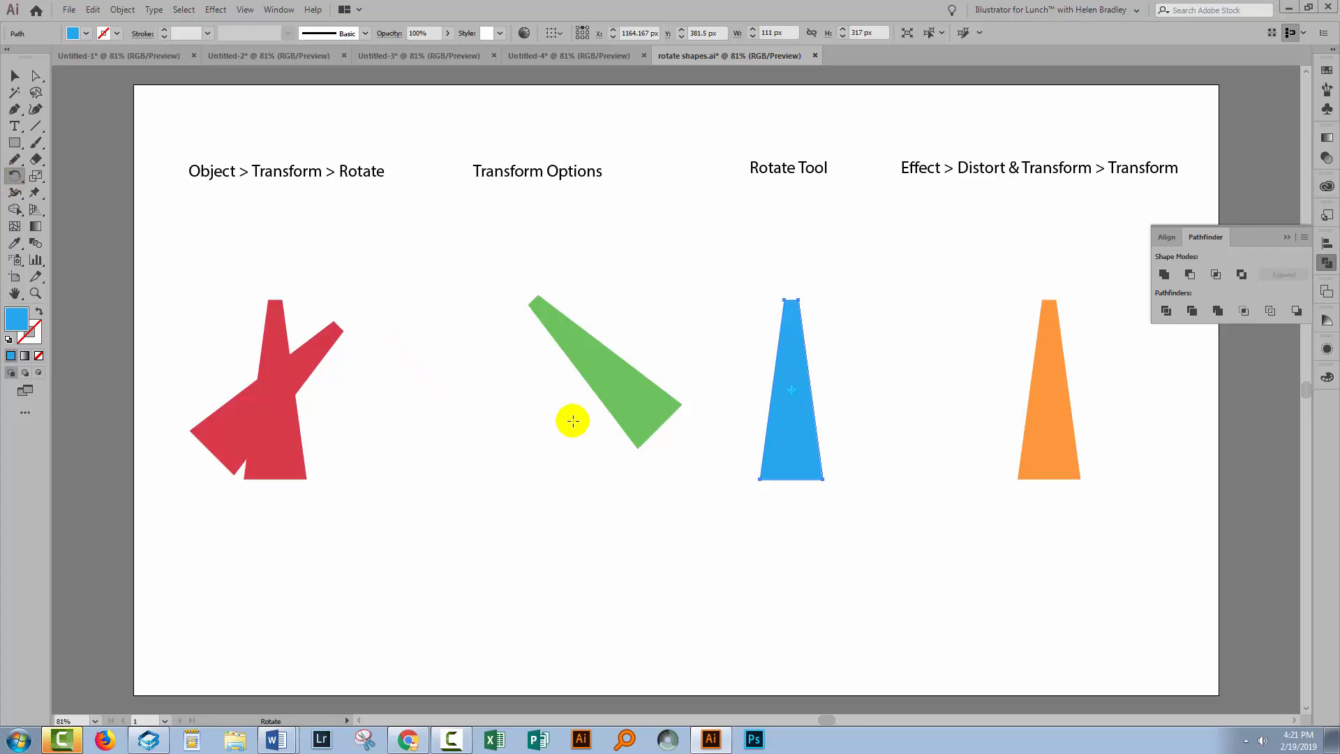
mouse_move(740, 477)
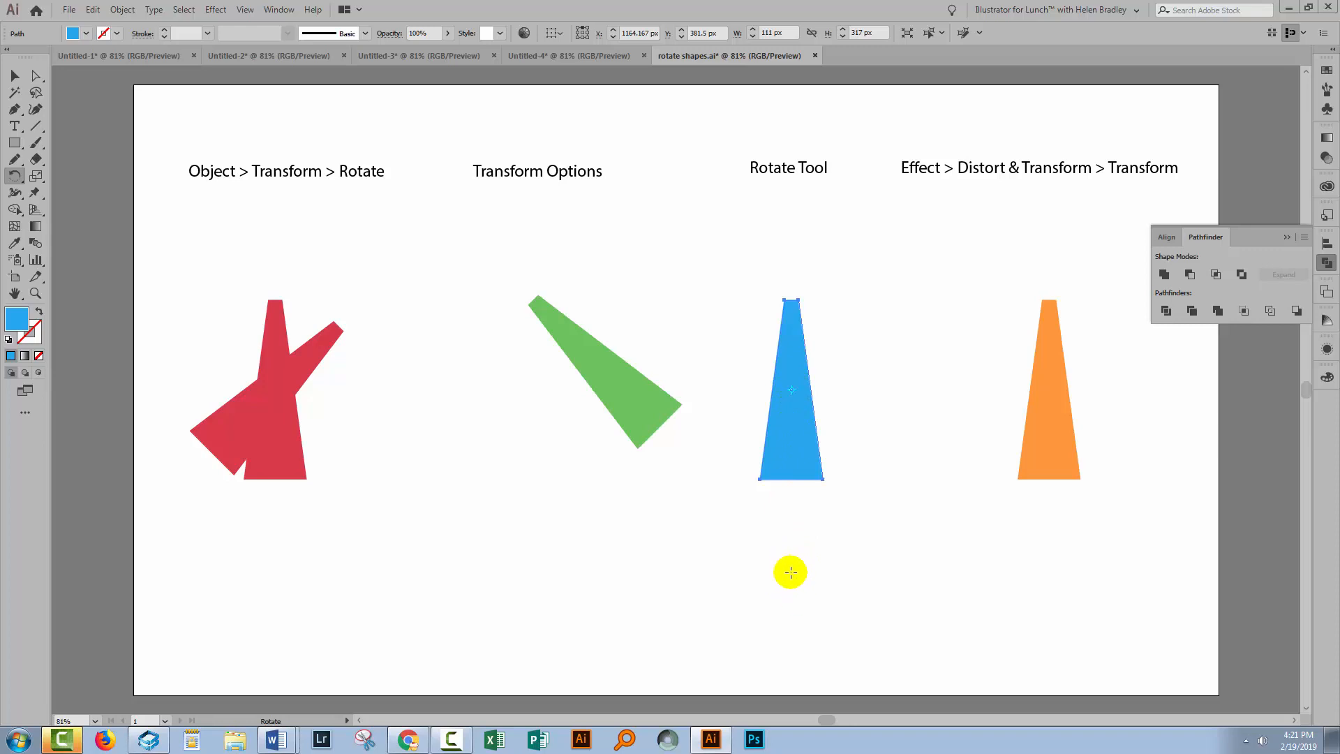
mouse_move(786, 574)
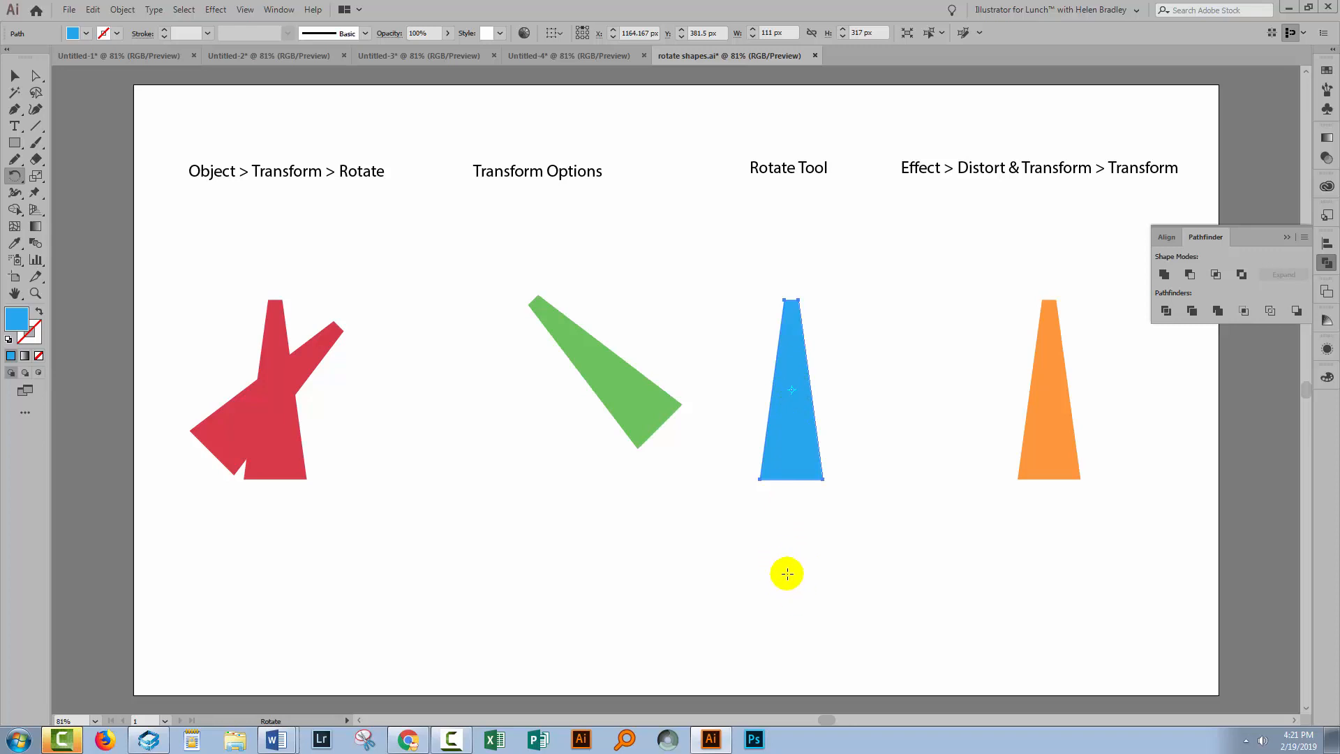
mouse_move(794, 572)
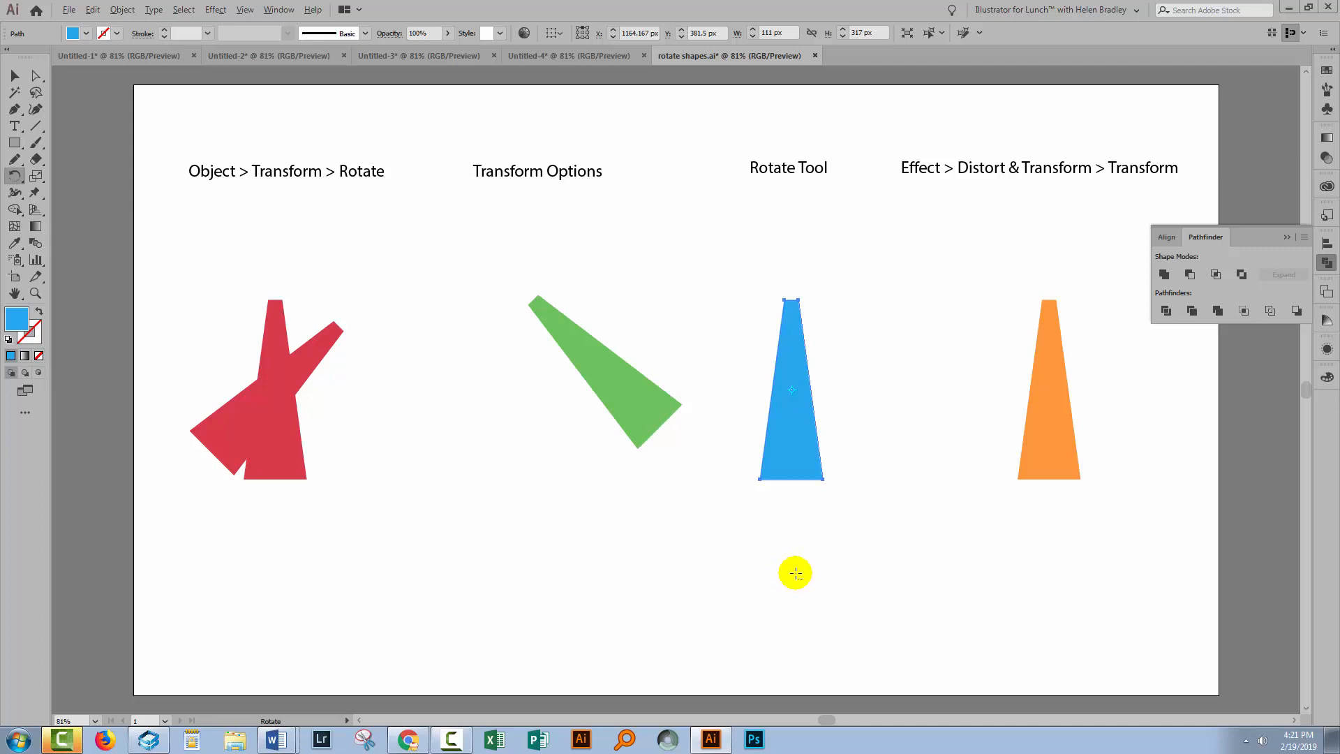
mouse_move(790, 569)
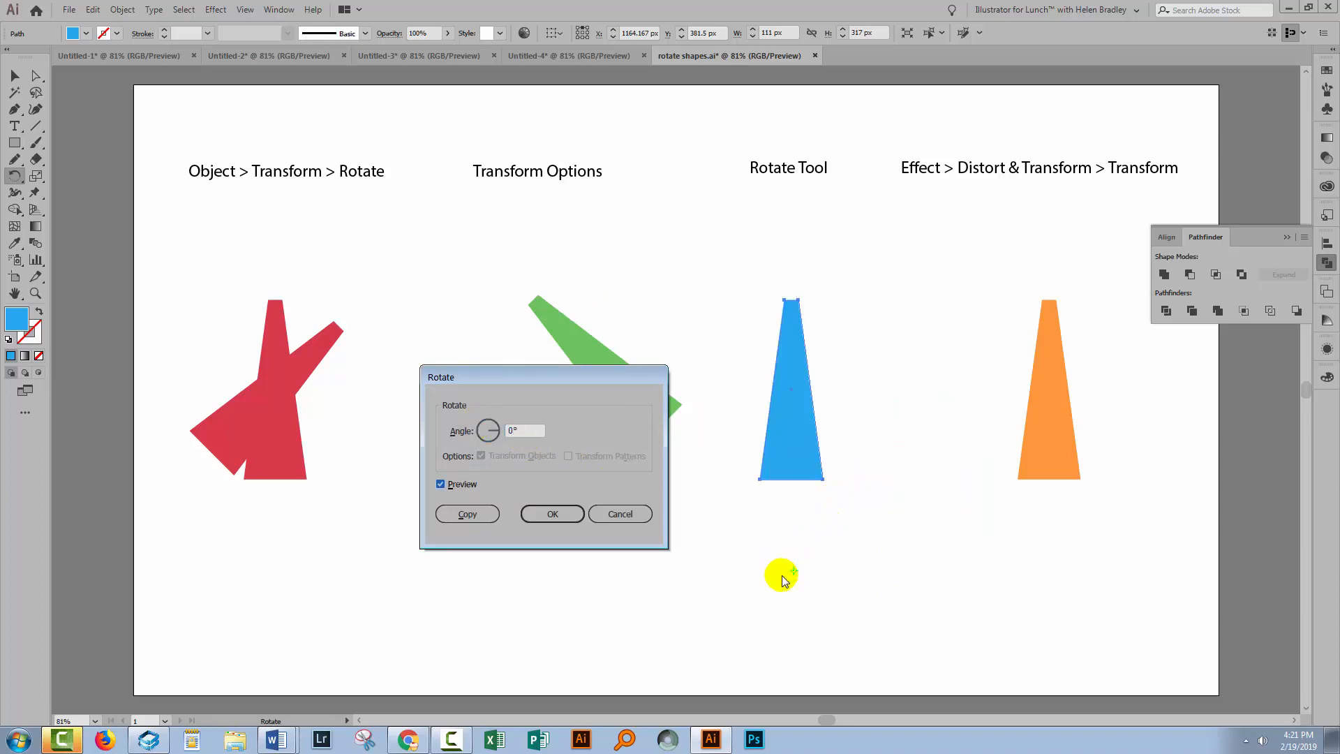
mouse_move(790, 573)
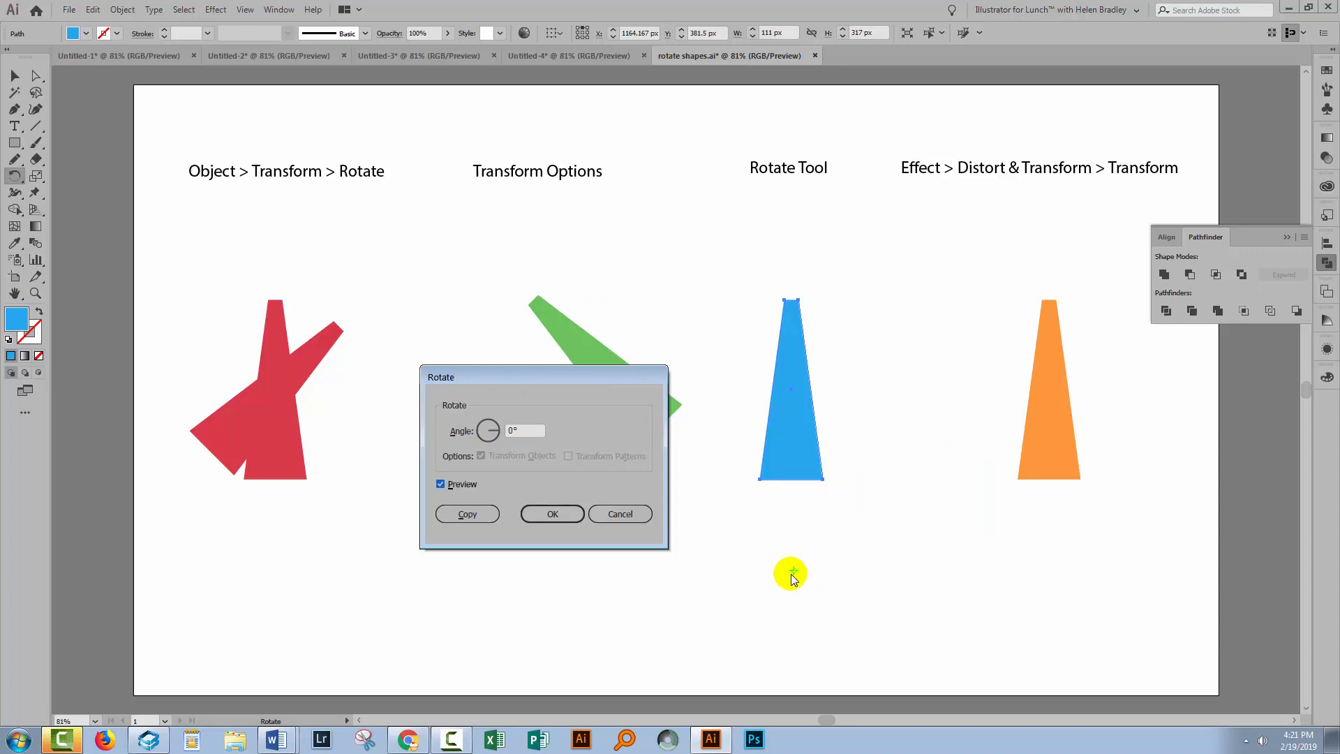
mouse_move(481, 348)
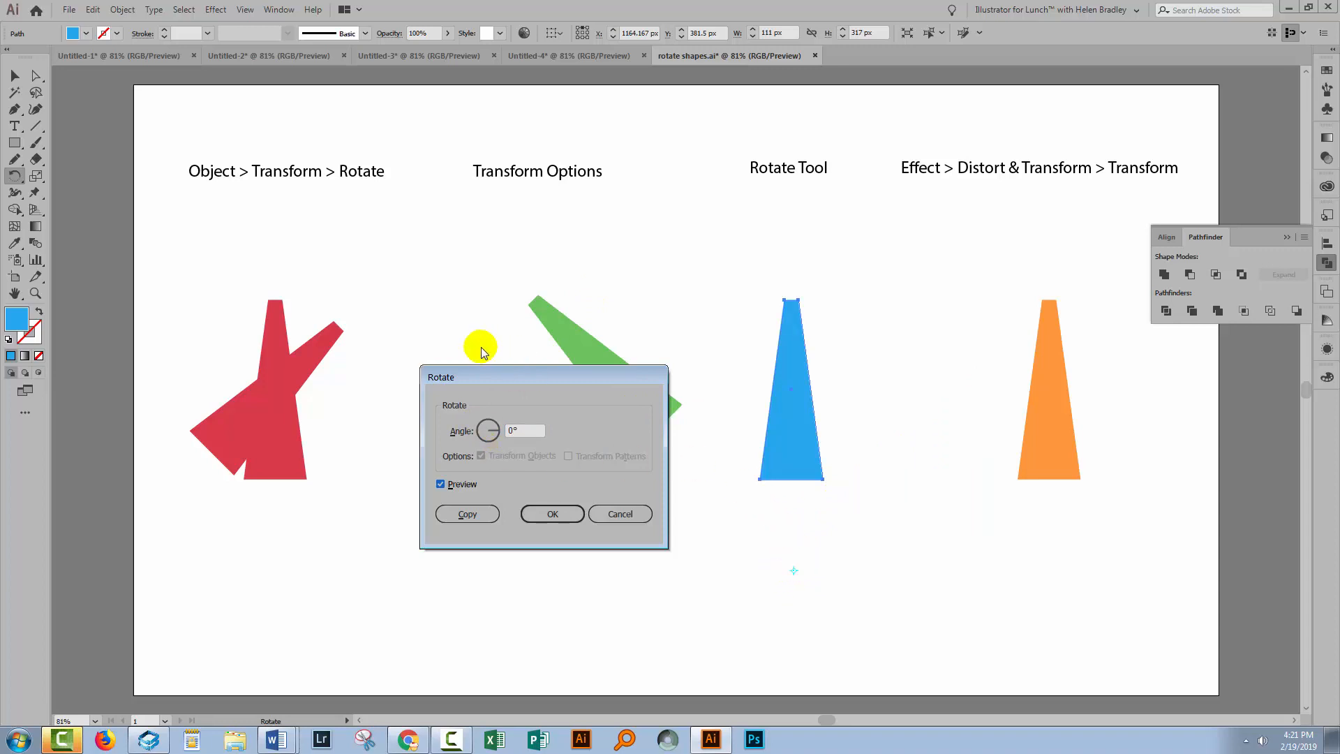
left_click(525, 430)
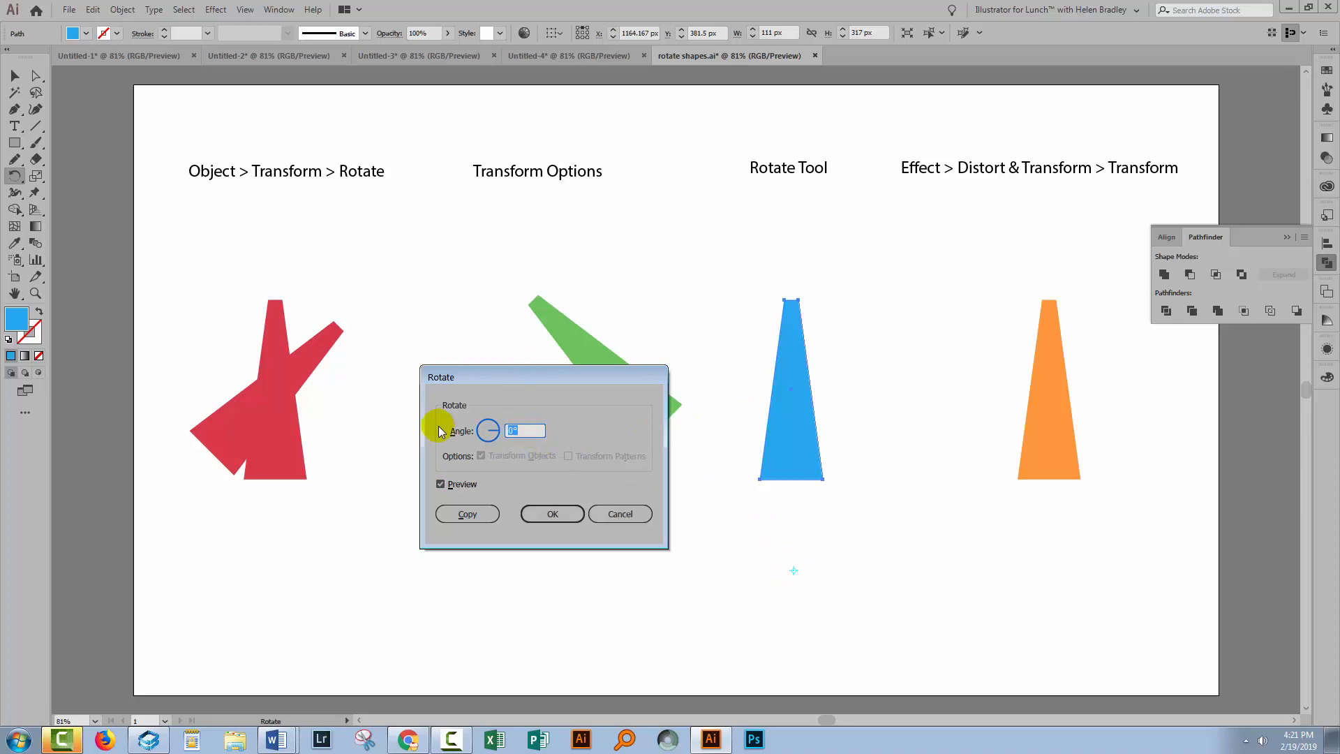
type("30")
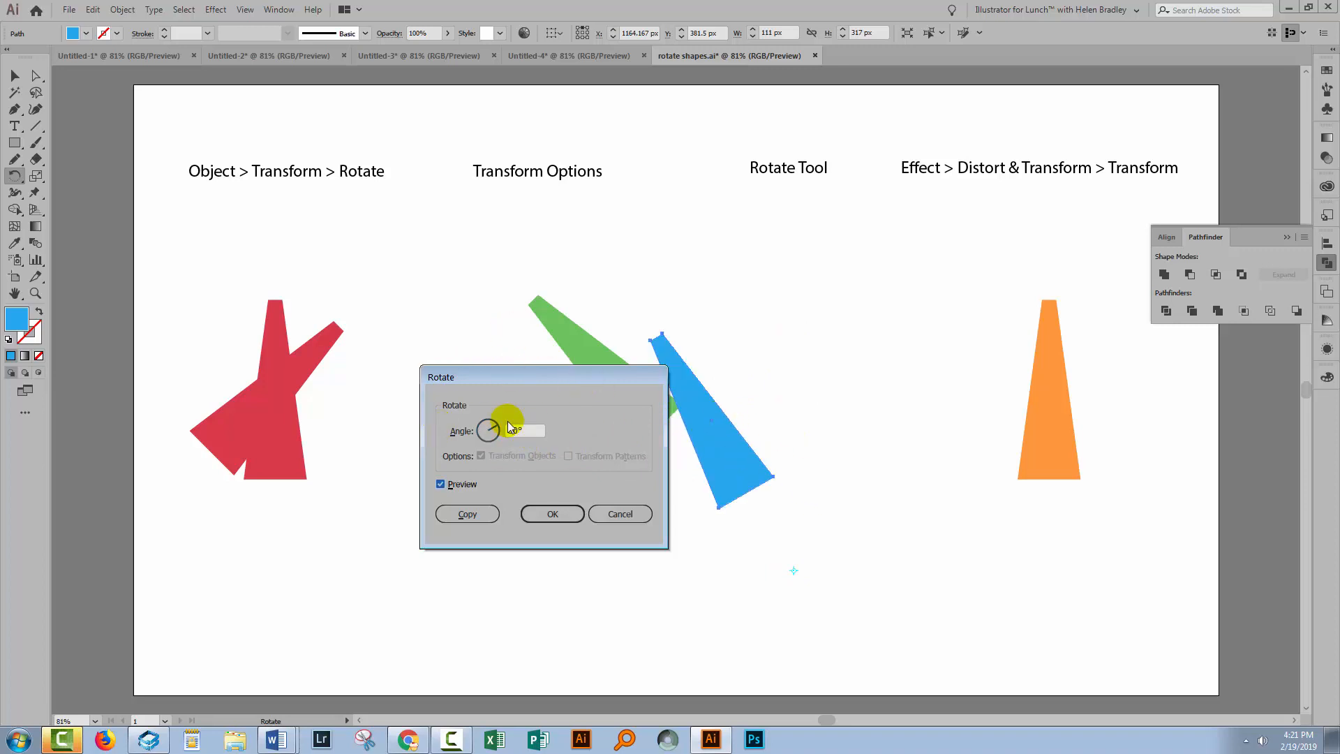
left_click(526, 430)
type("-30")
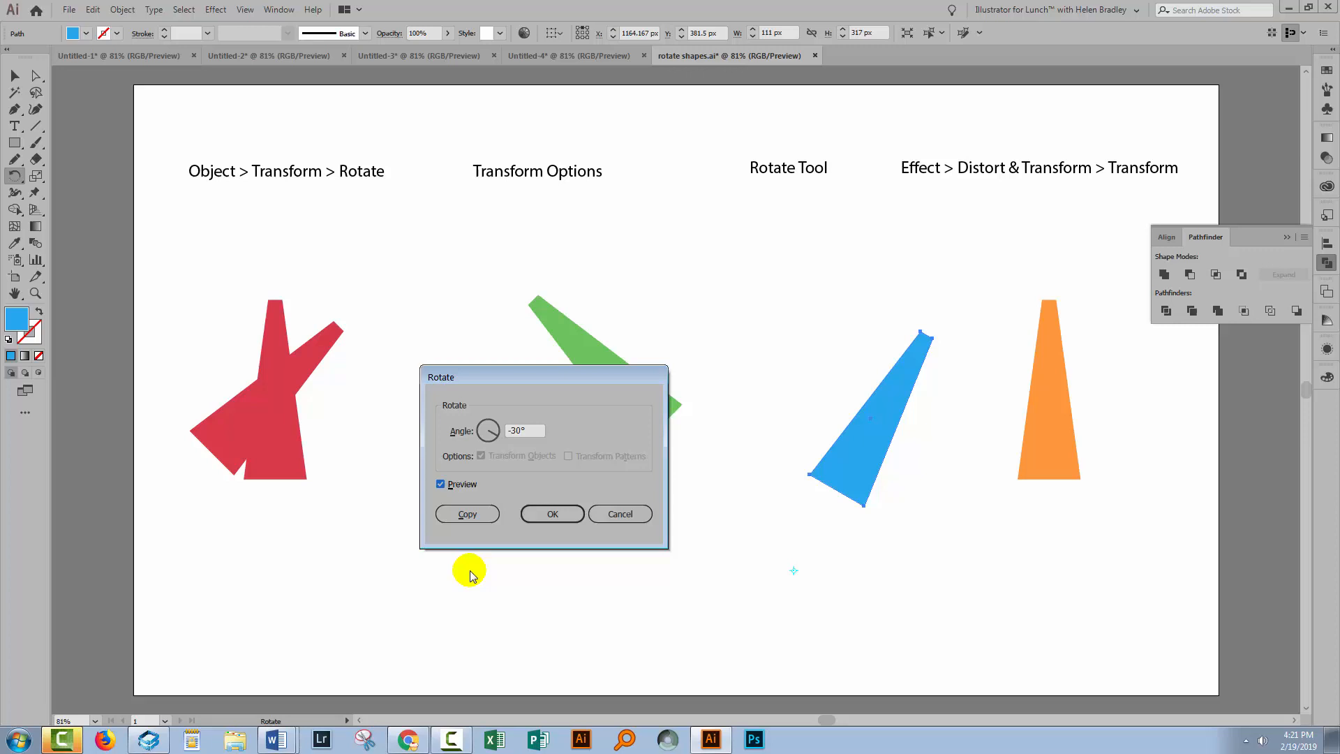
left_click(466, 514)
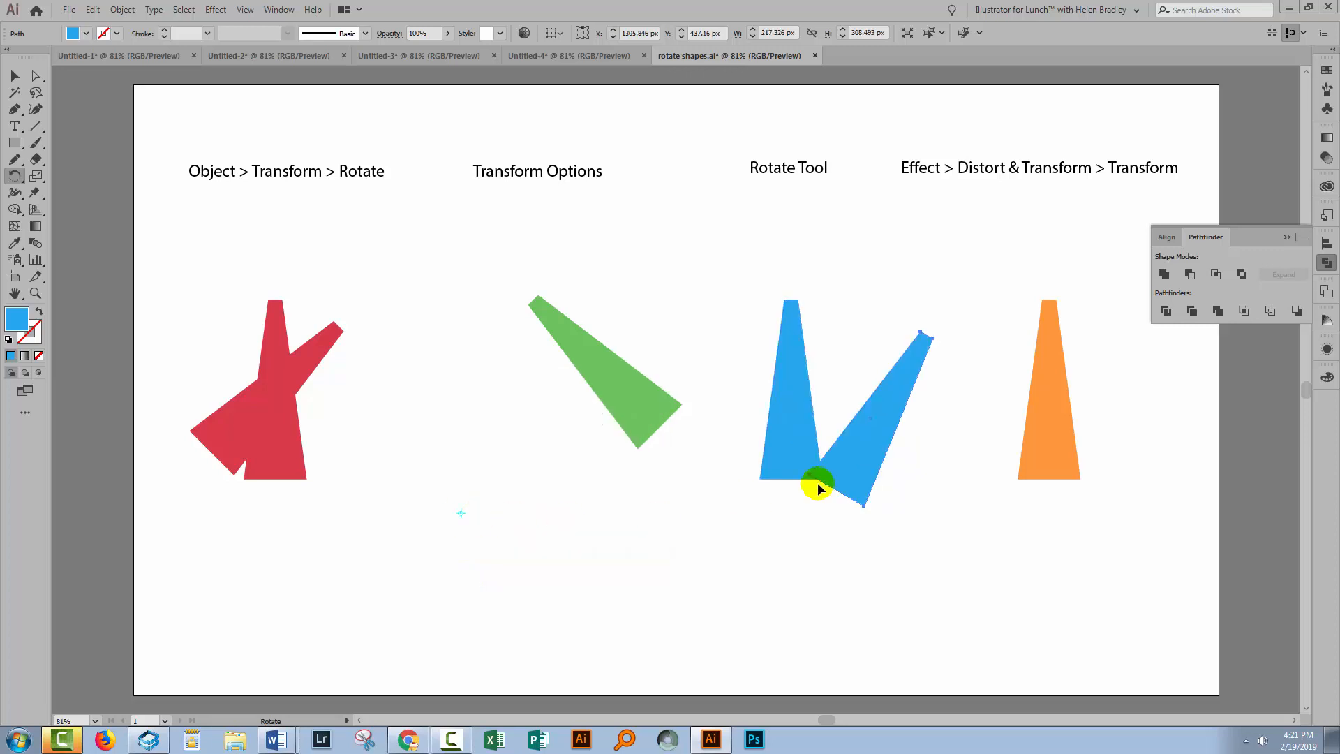
mouse_move(857, 478)
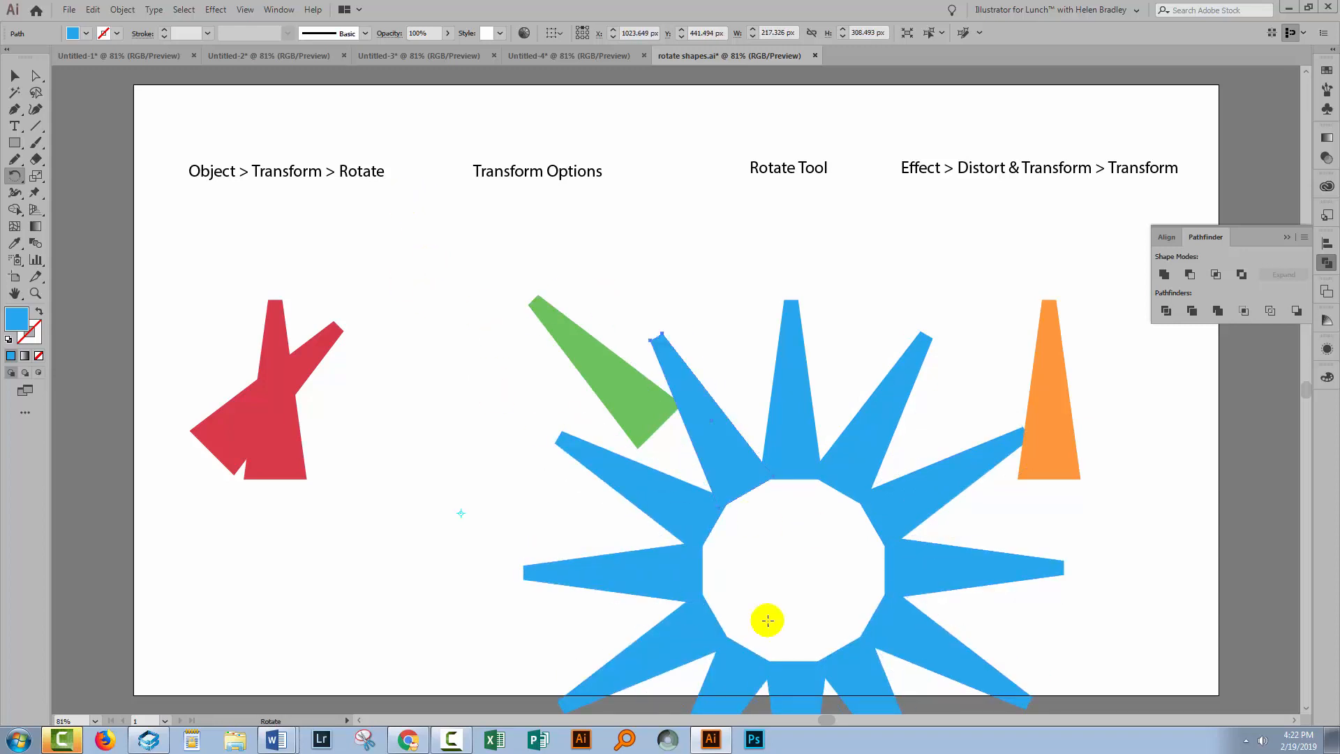
Step: Select all blue starburst pieces with the Selection tool to scale them down
left_click(14, 77)
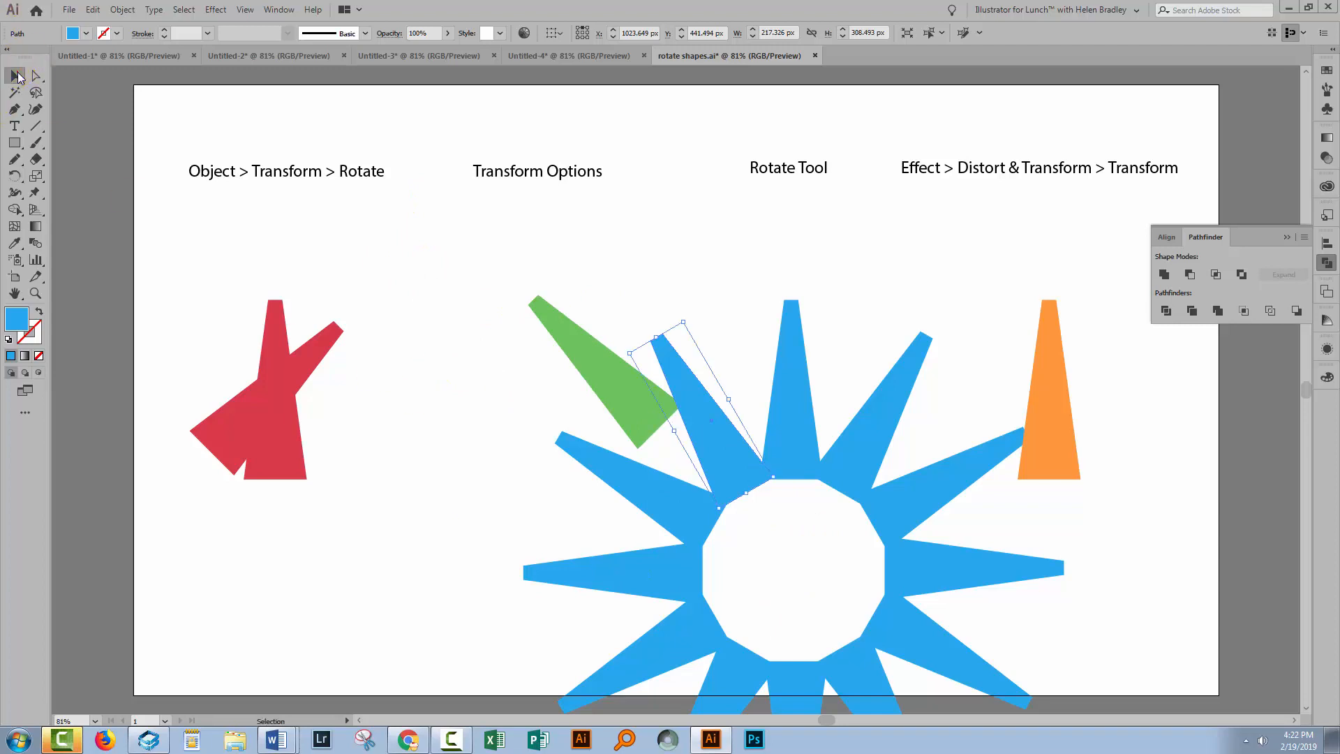
left_click(775, 588)
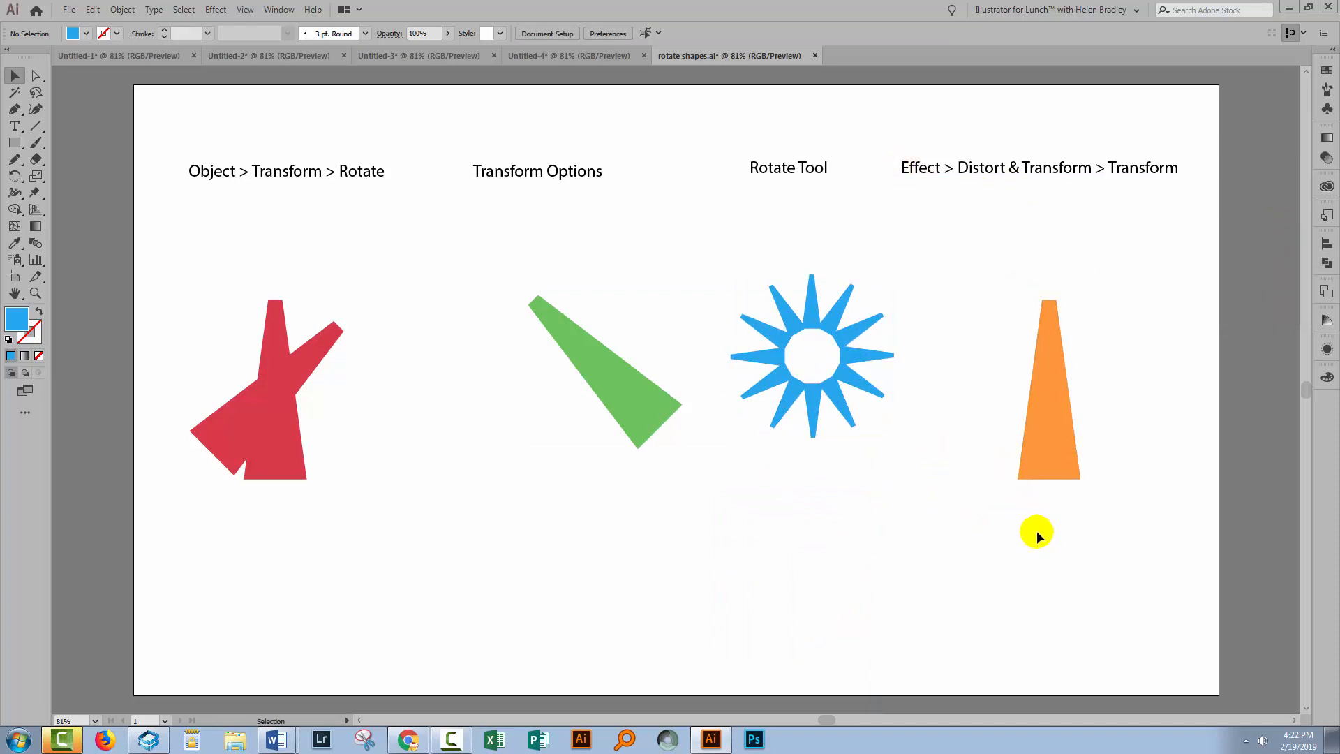
Step: Open the Transform effect for the orange shape with Preview on, ready to set the angle
left_click(1048, 389)
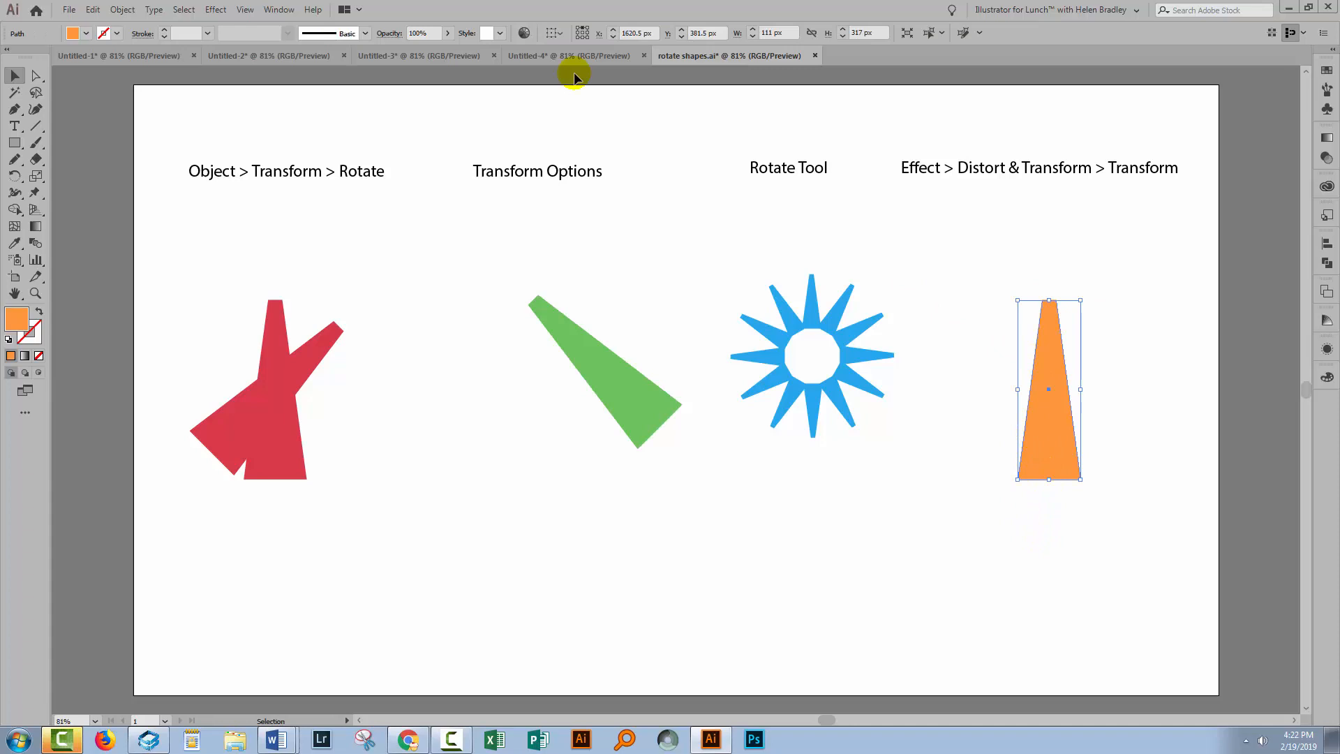
left_click(215, 10)
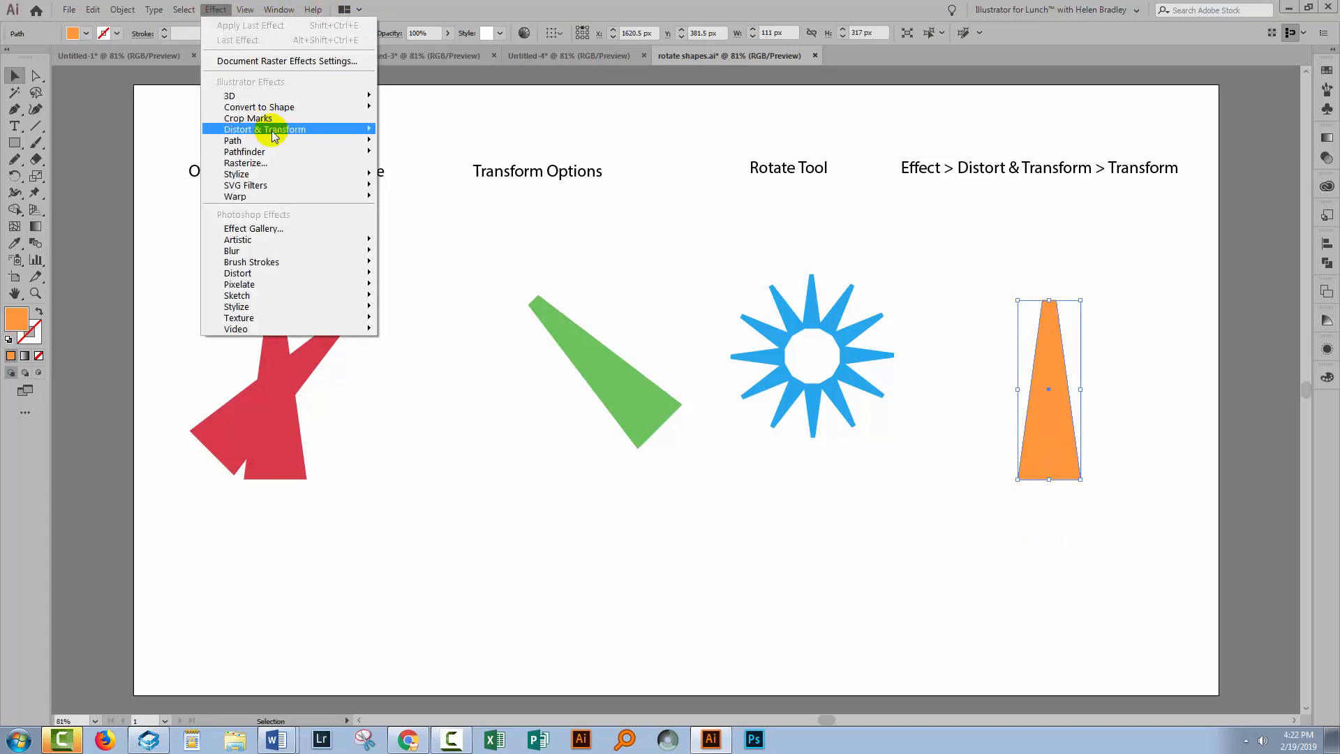
left_click(121, 176)
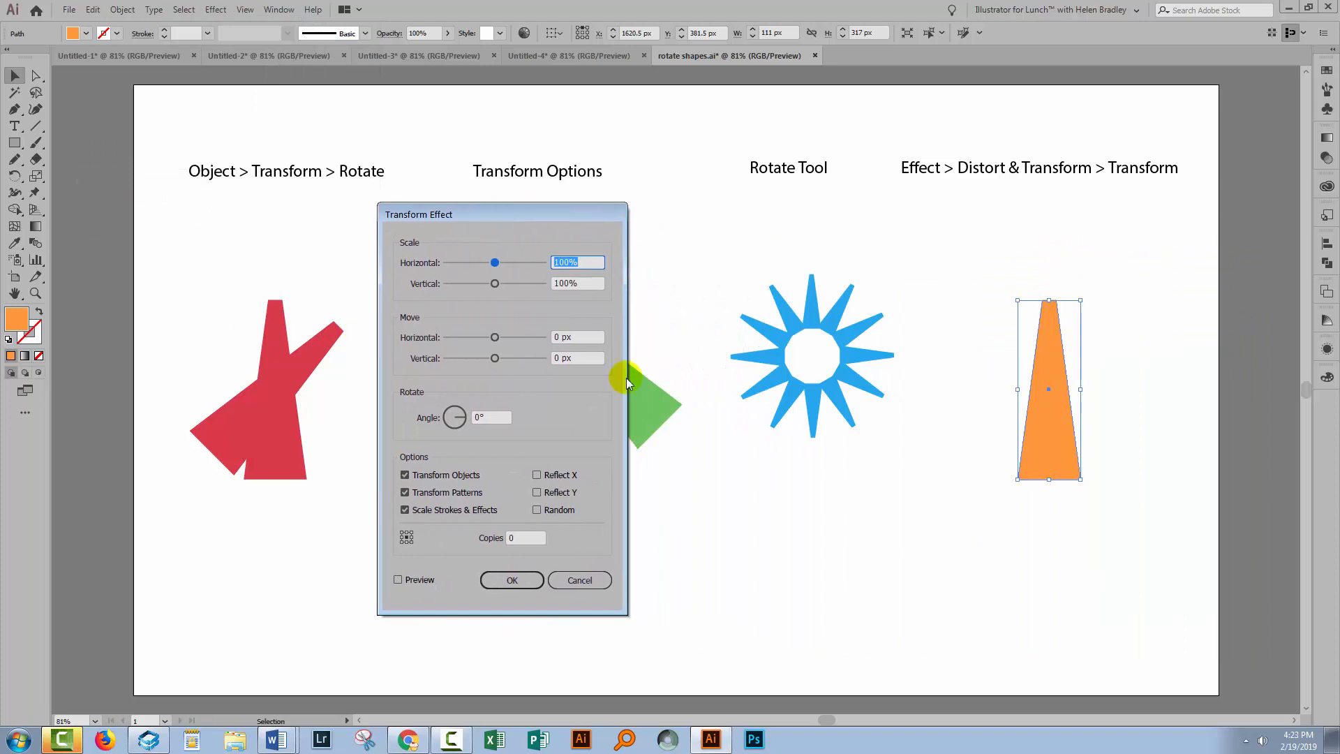
mouse_move(422, 548)
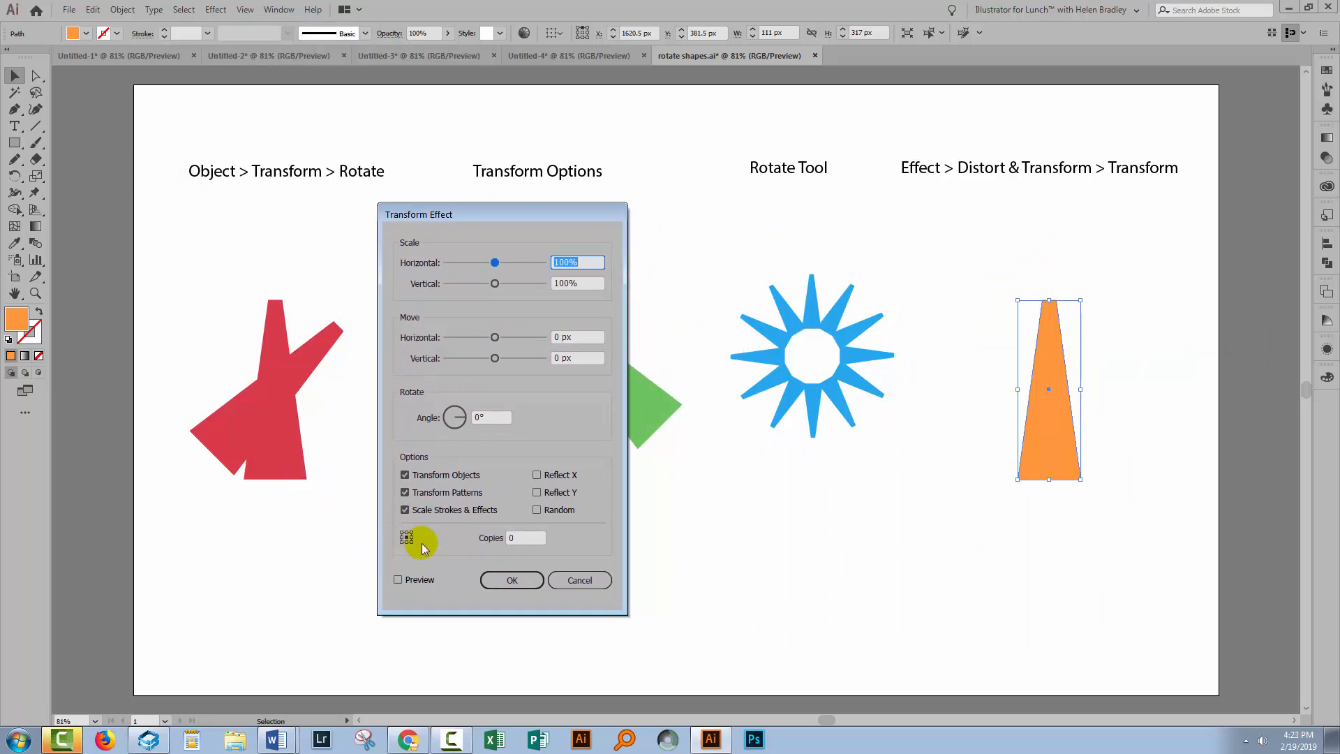
left_click(397, 580)
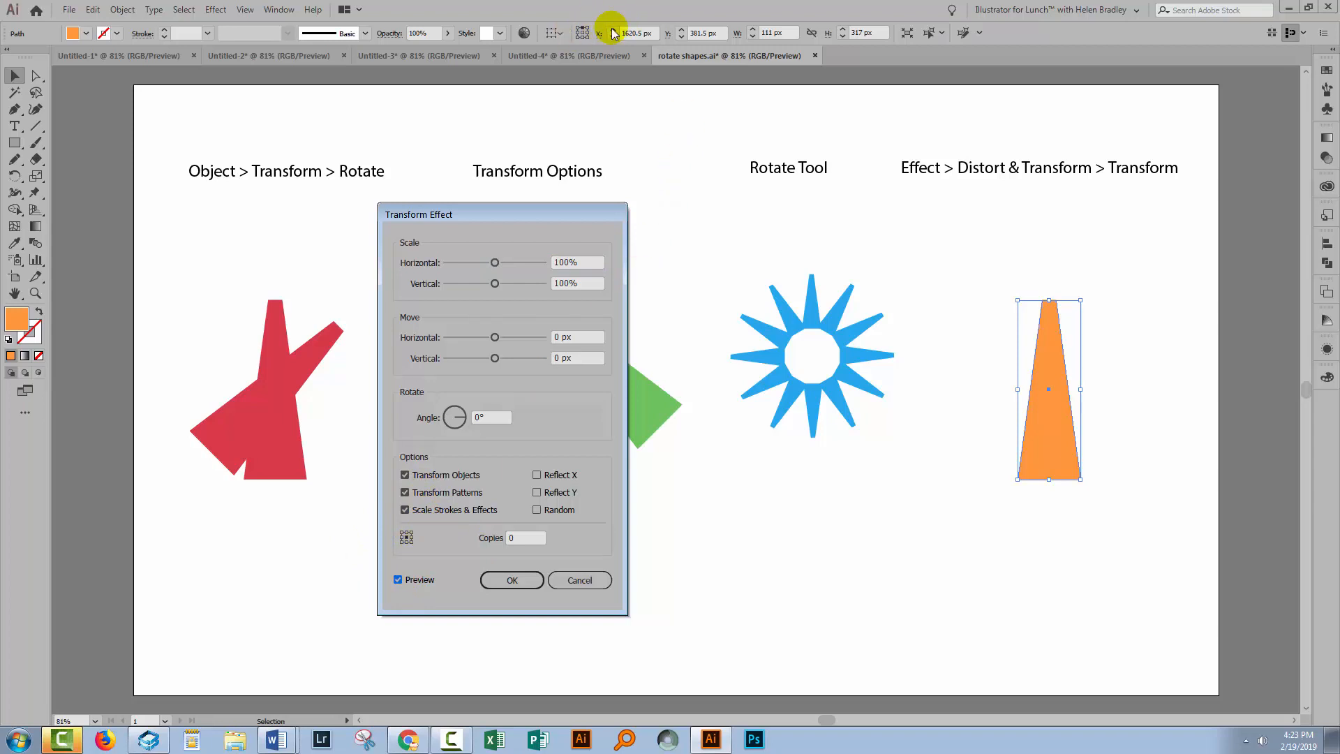
mouse_move(1050, 486)
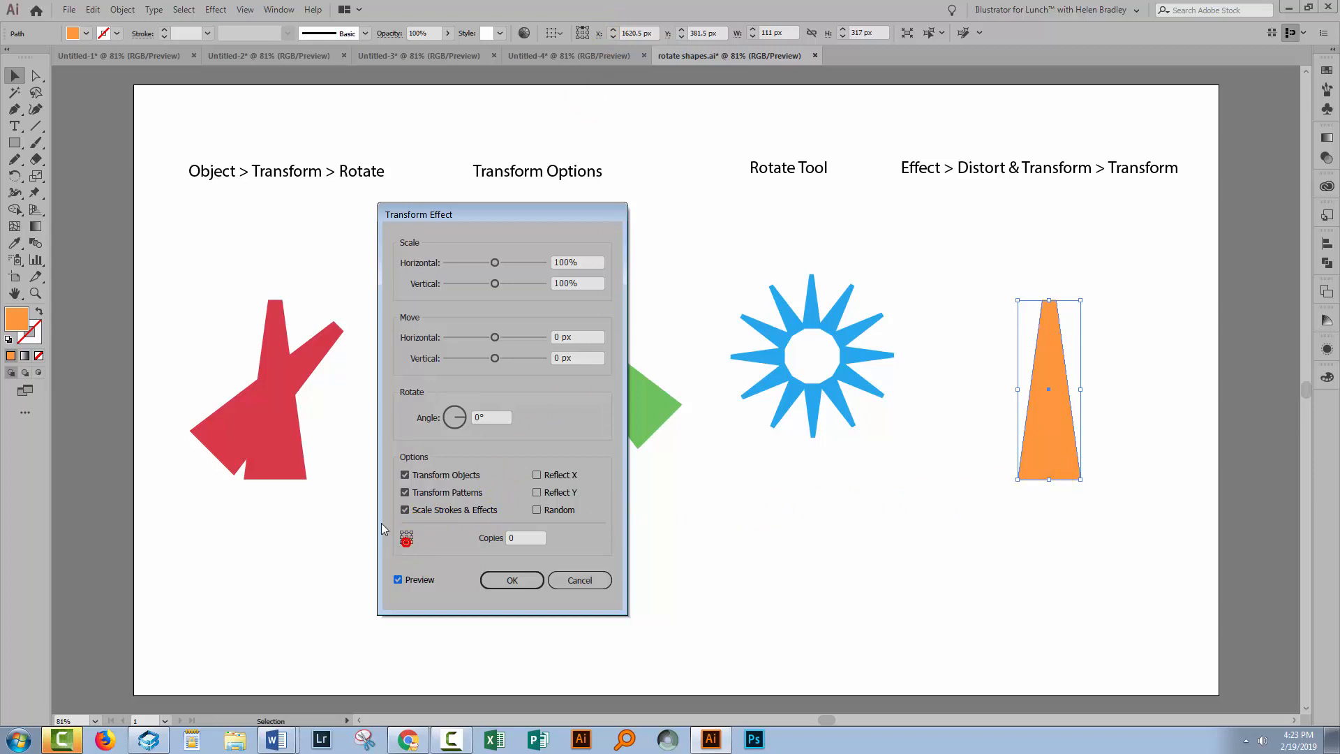
left_click(490, 418)
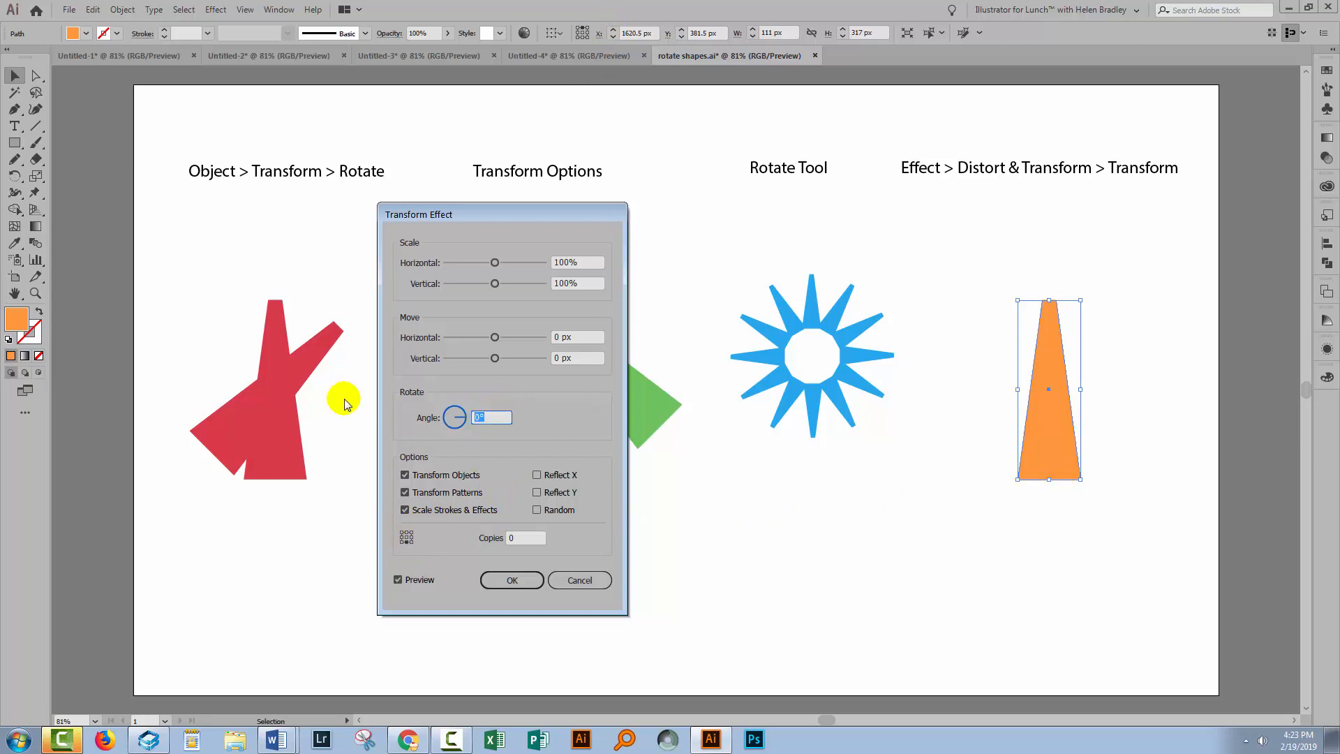
Step: Set the Transform effect to 30° with 11 copies, previewing a twelve-spoke starburst
type("30")
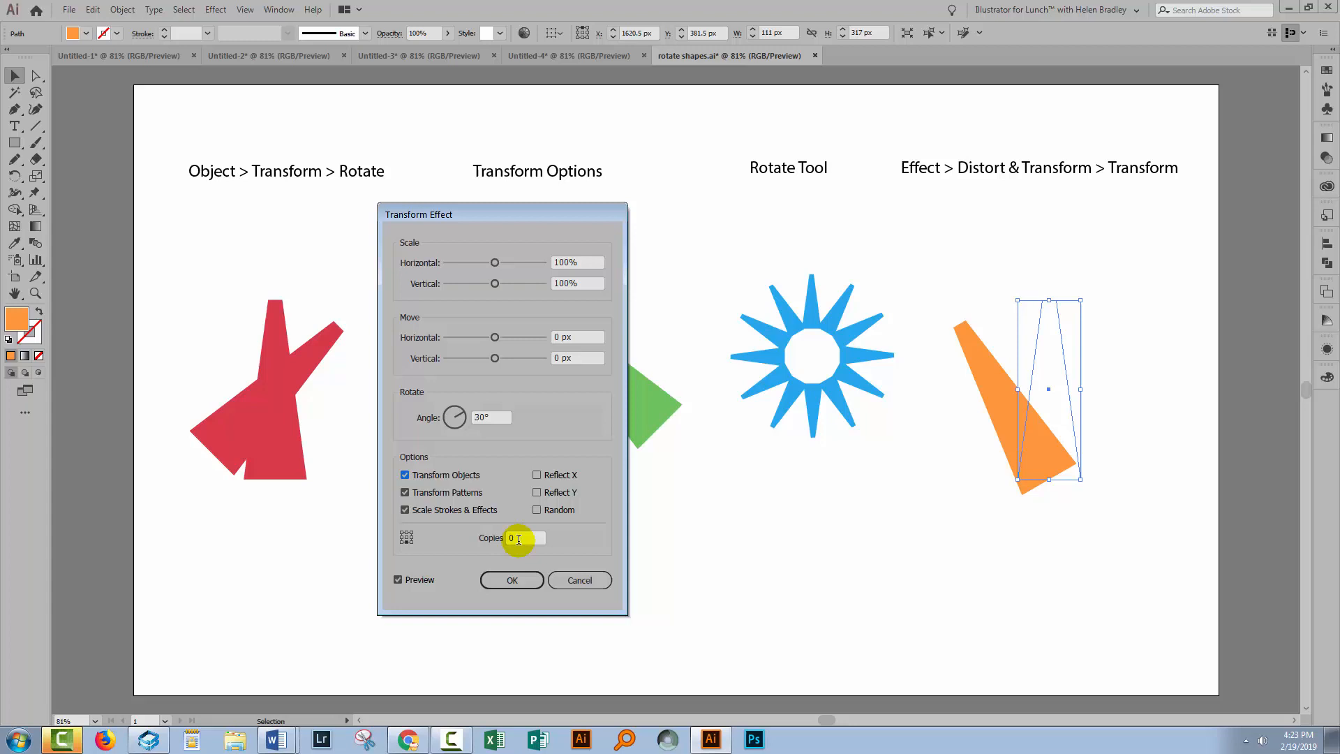
left_click(525, 538)
type("11")
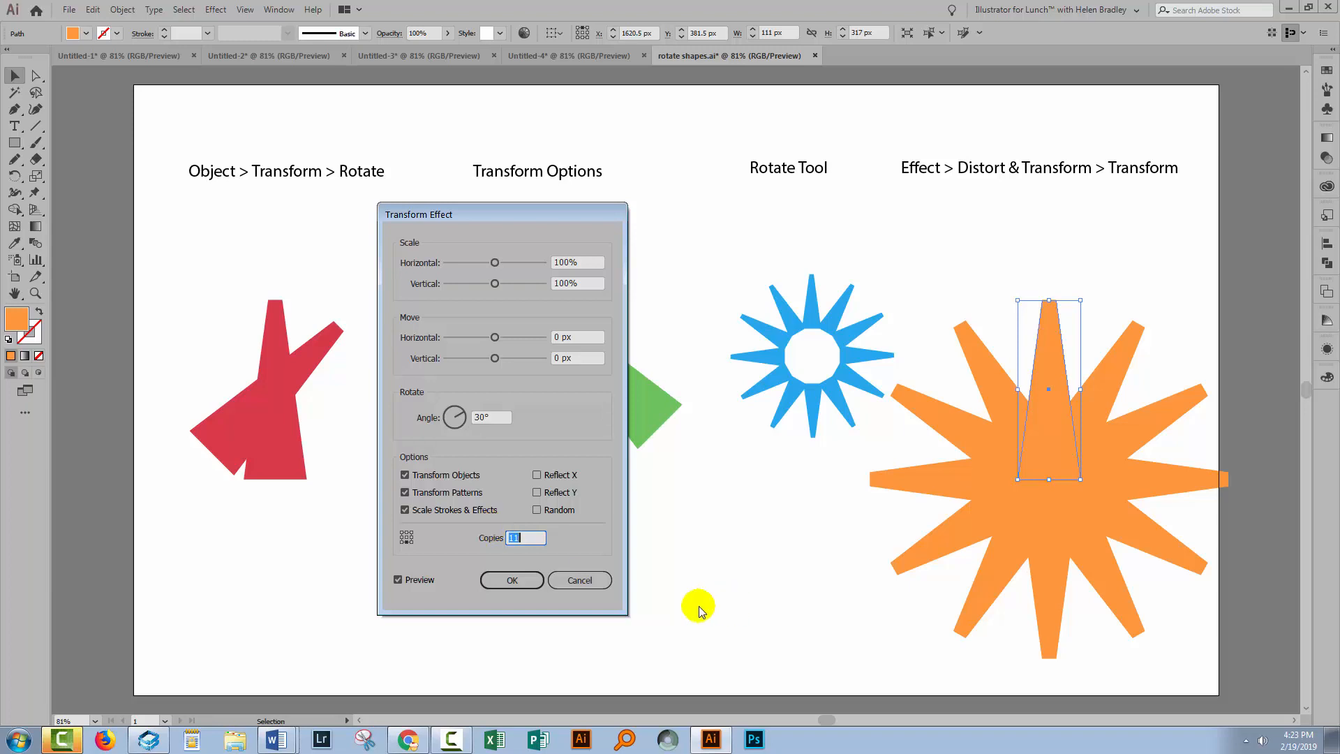
mouse_move(908, 374)
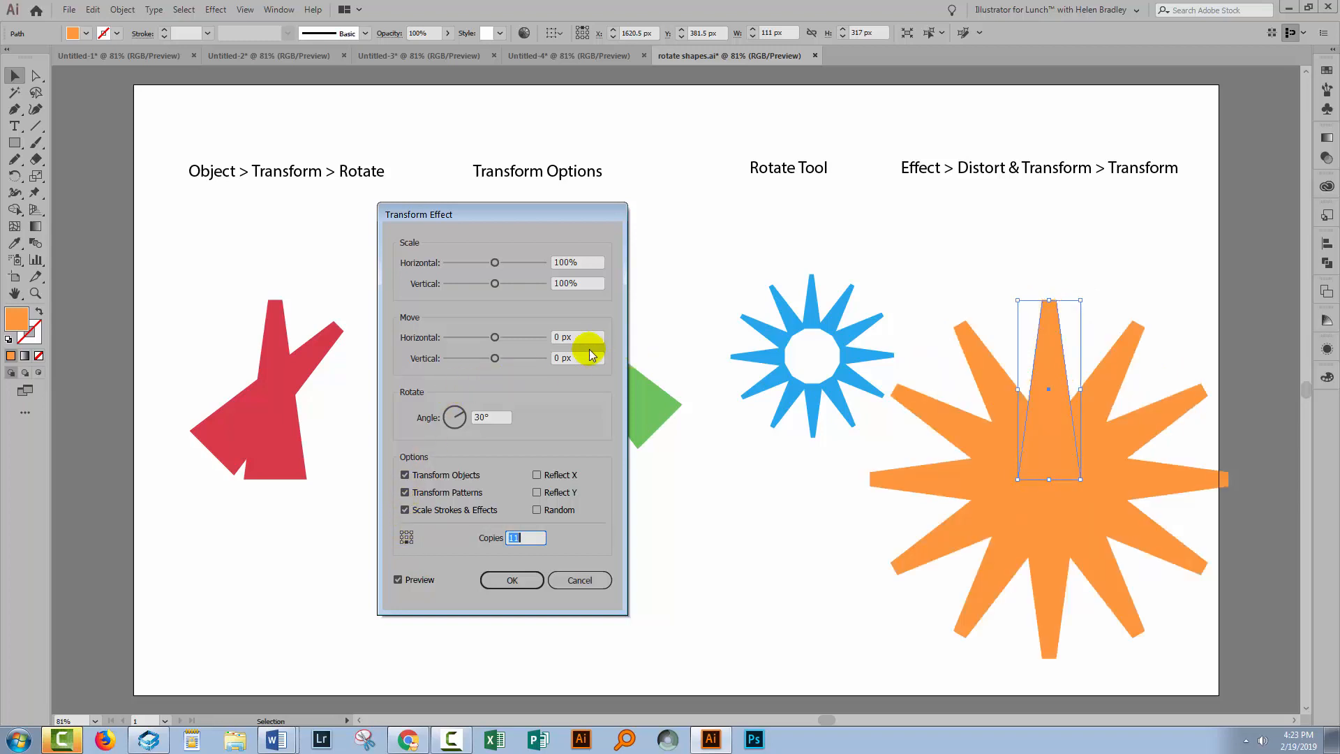
Step: Reset the effect to one 30° copy and apply it, leaving a V-shaped orange pair
left_click(578, 261)
type("80")
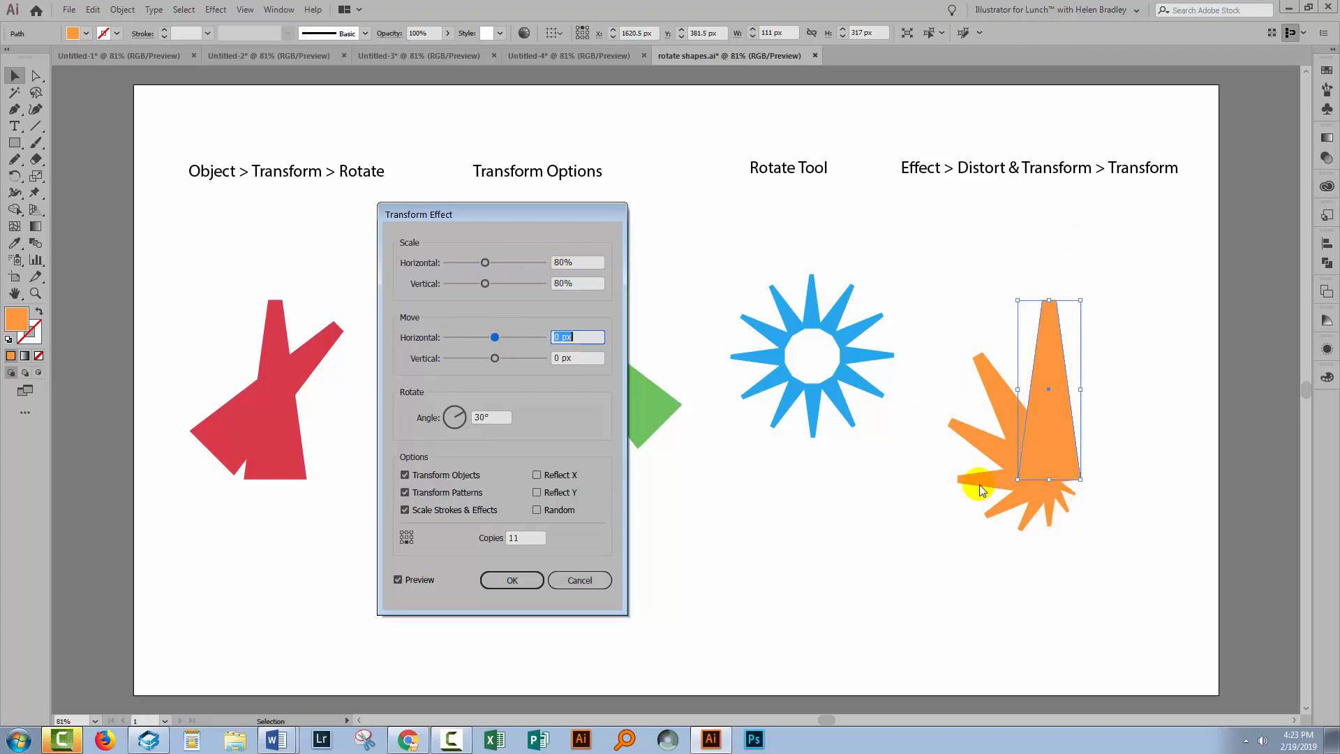
mouse_move(987, 405)
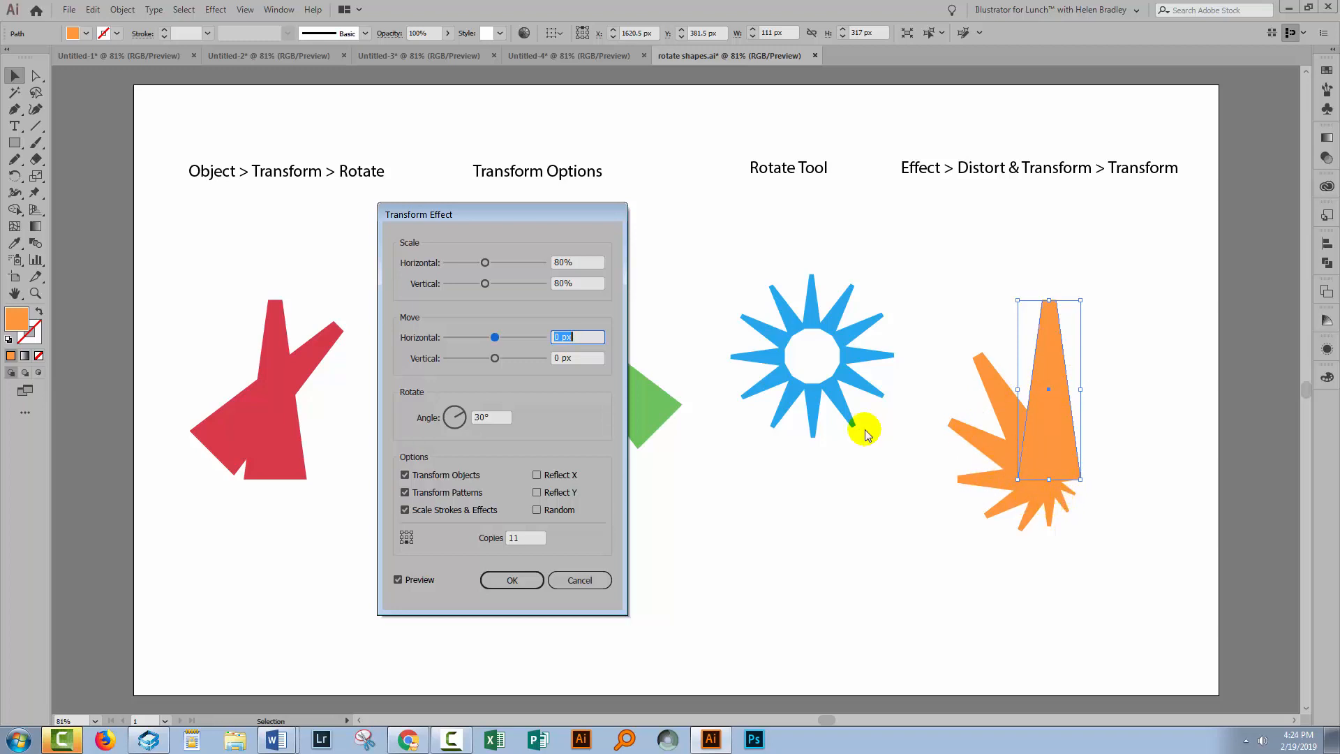
left_click_drag(484, 261, 494, 261)
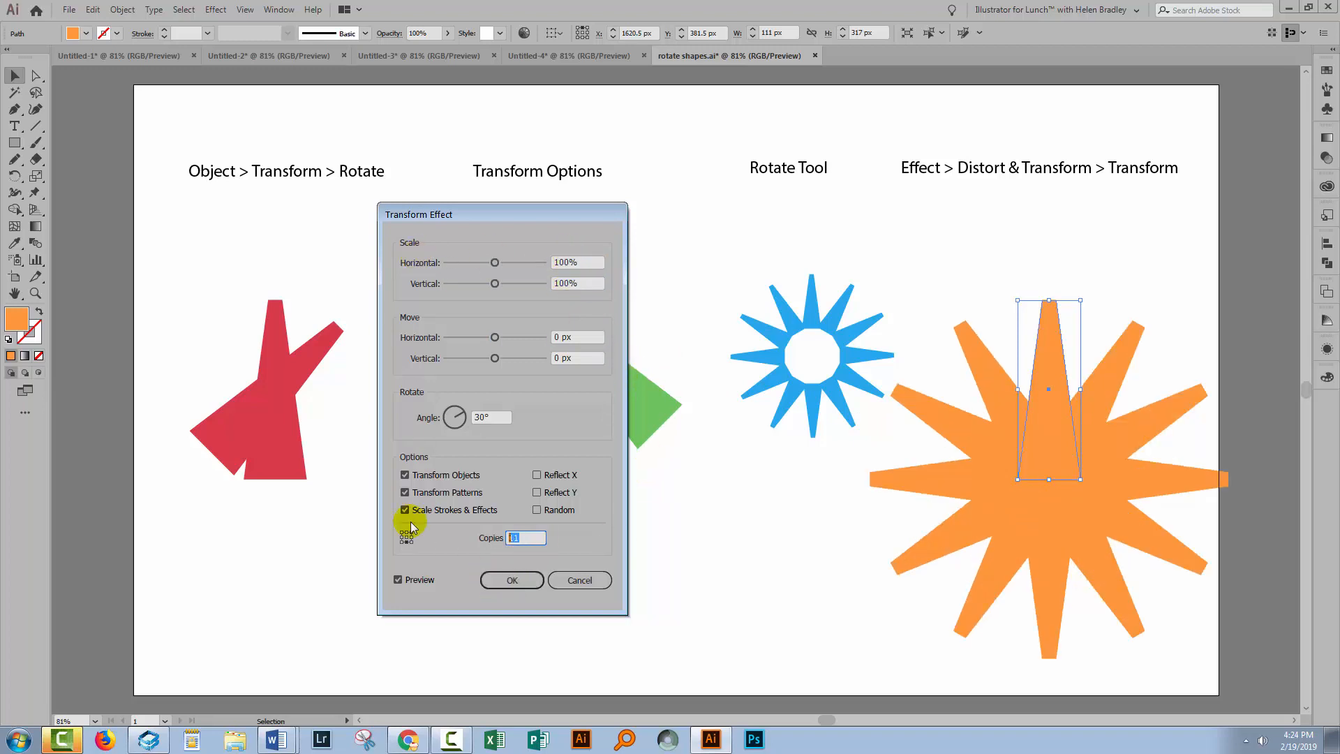
type("0")
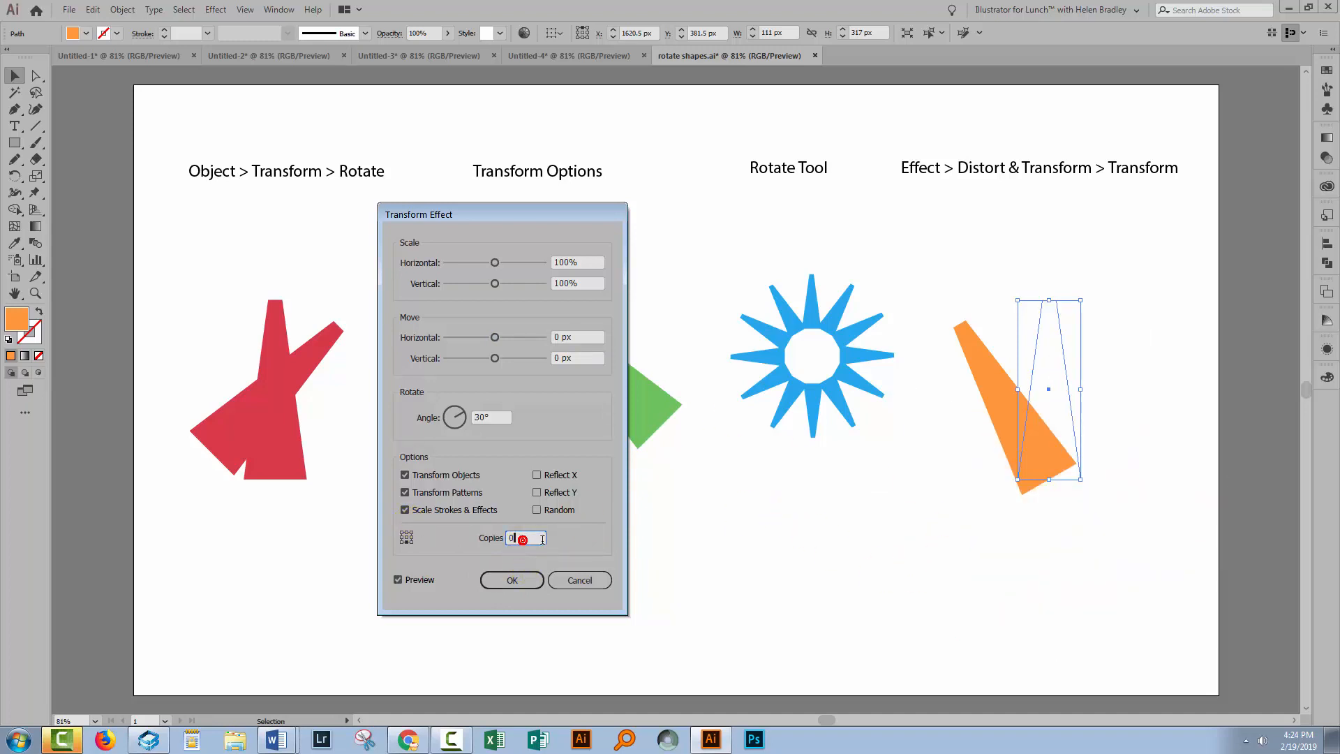
type("1")
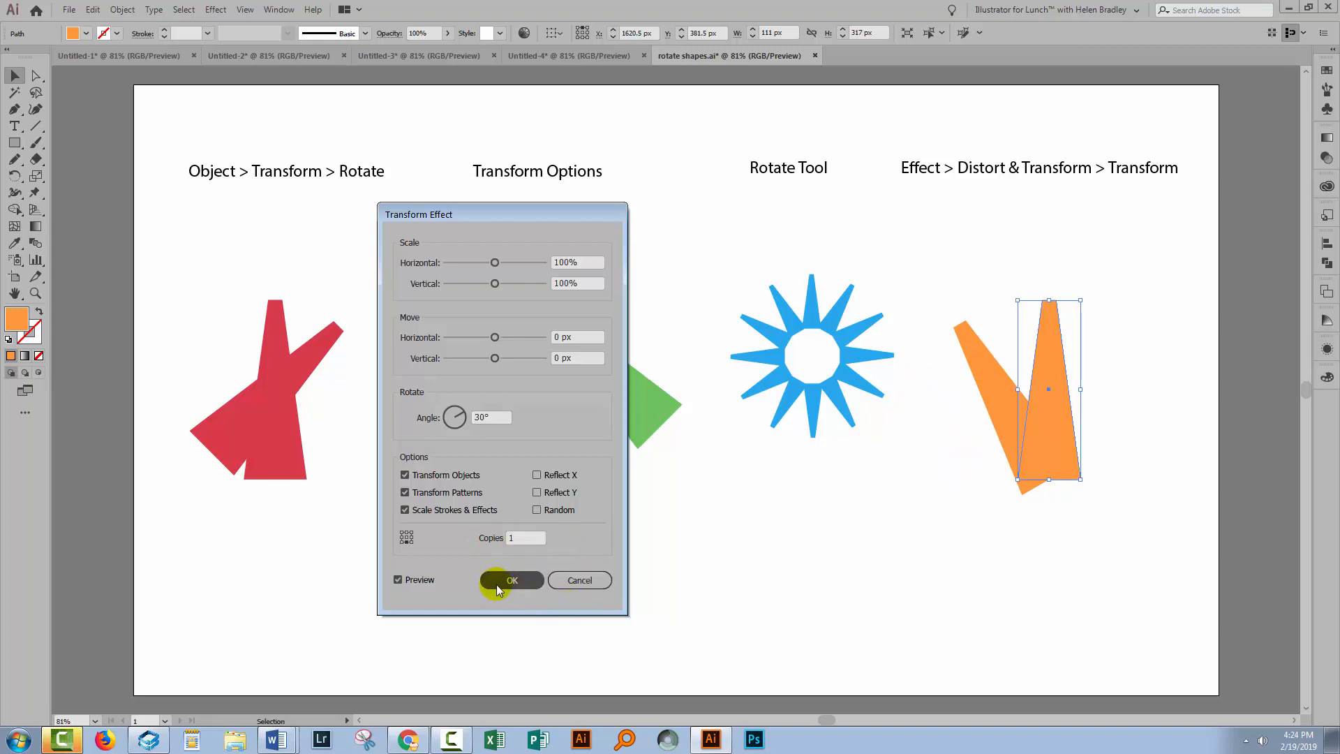
left_click(511, 579)
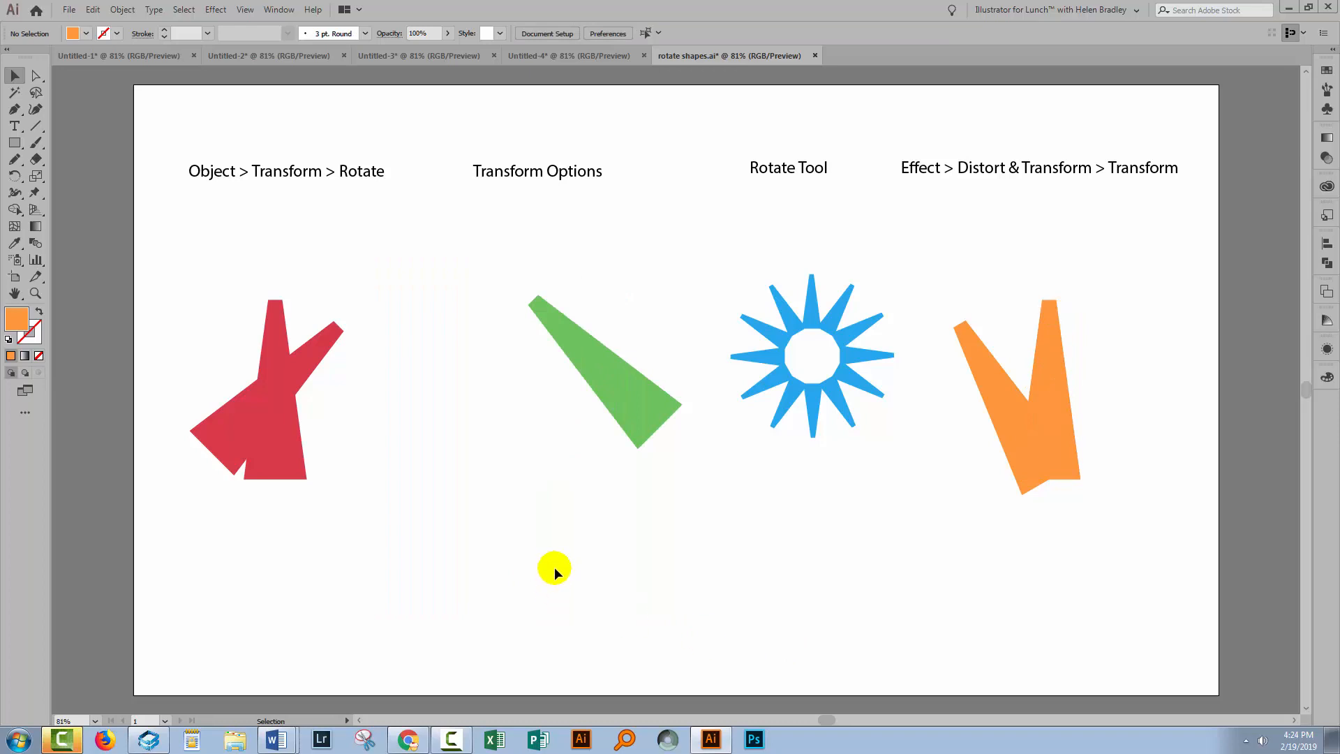
mouse_move(231, 211)
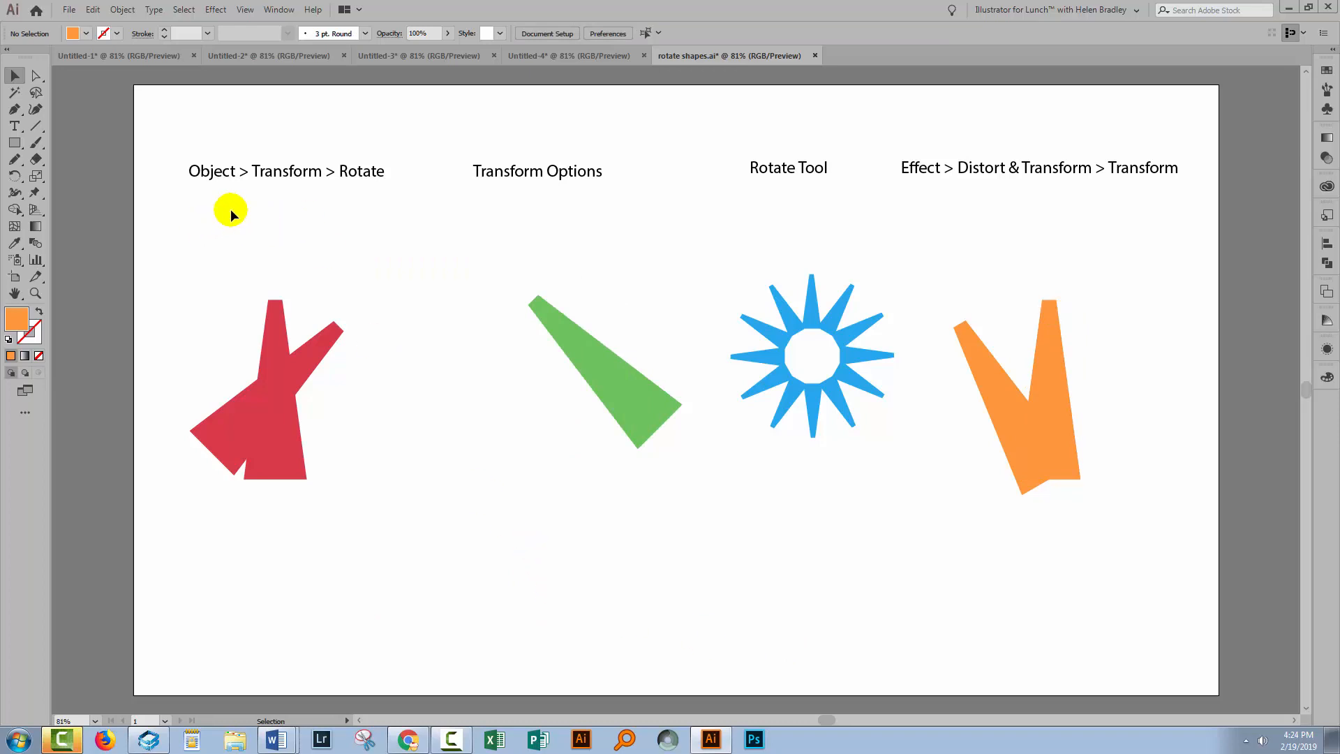
mouse_move(398, 162)
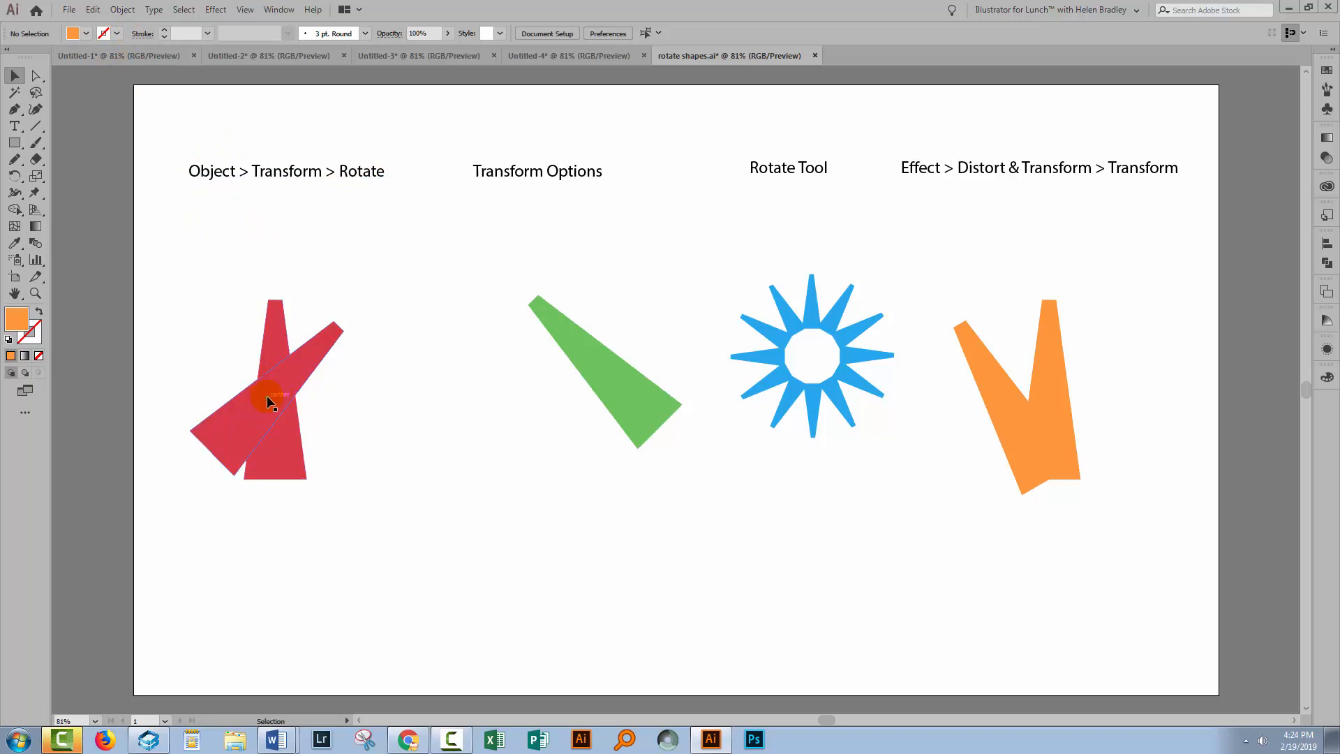
left_click(568, 350)
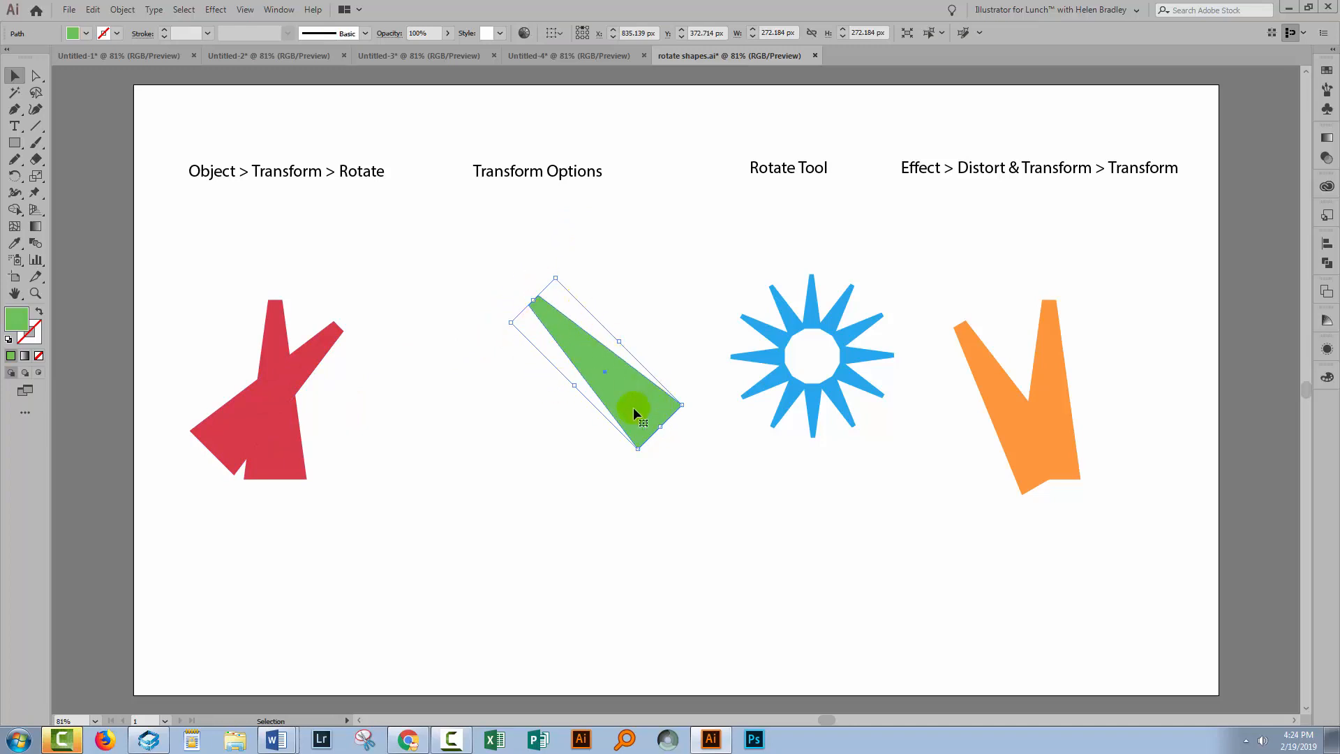
mouse_move(580, 351)
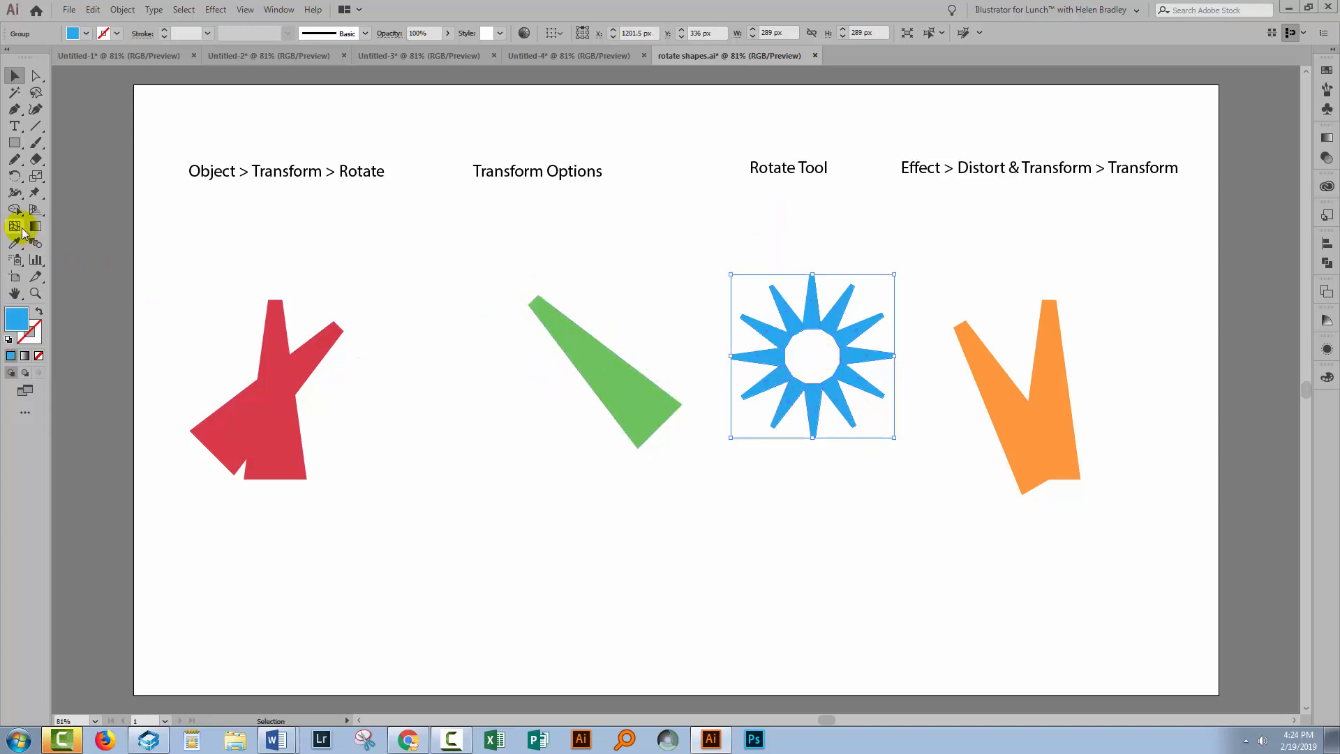
mouse_move(14, 176)
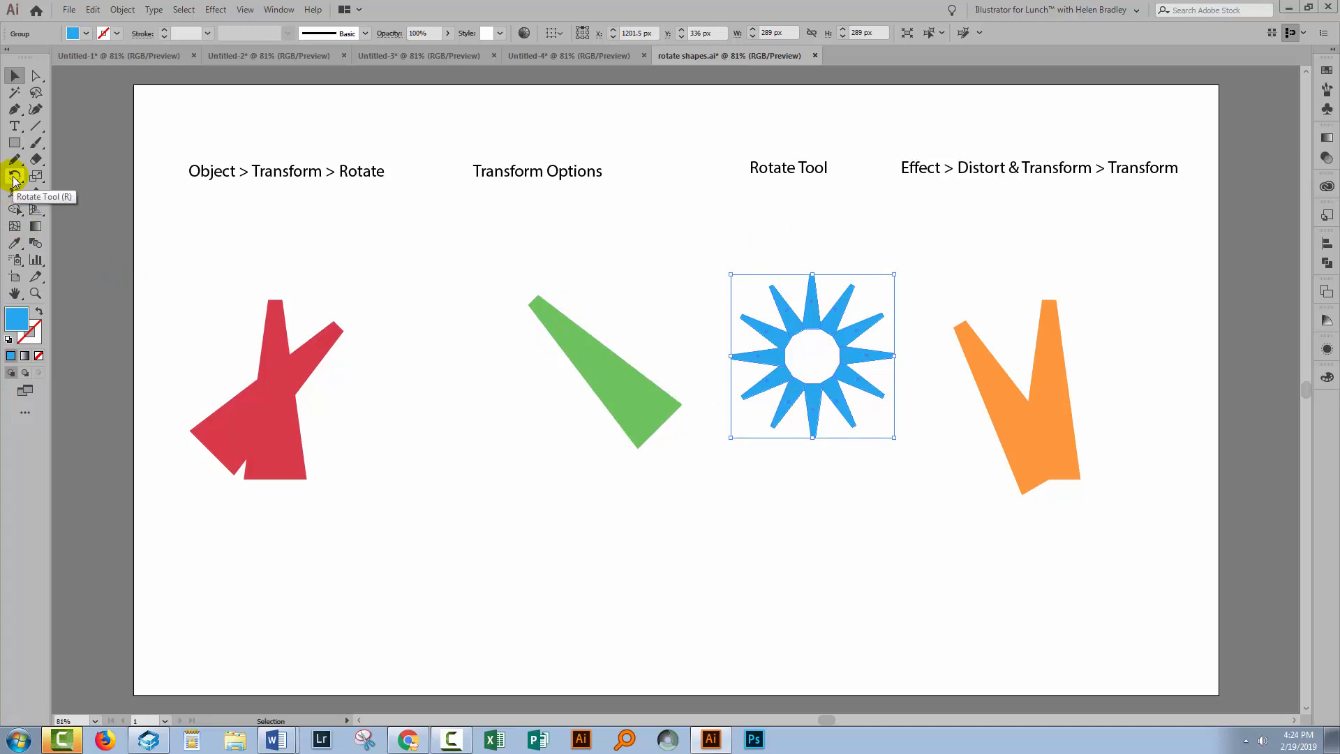
mouse_move(1034, 634)
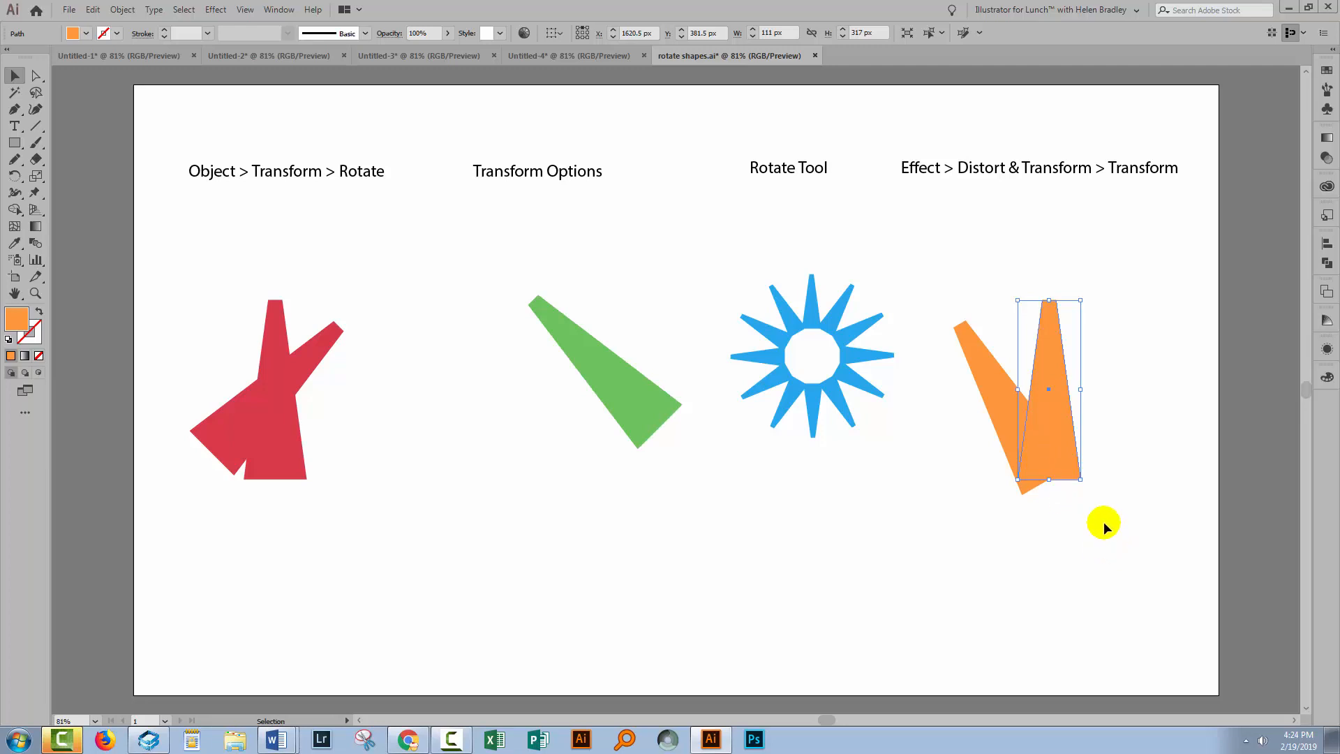
mouse_move(1092, 507)
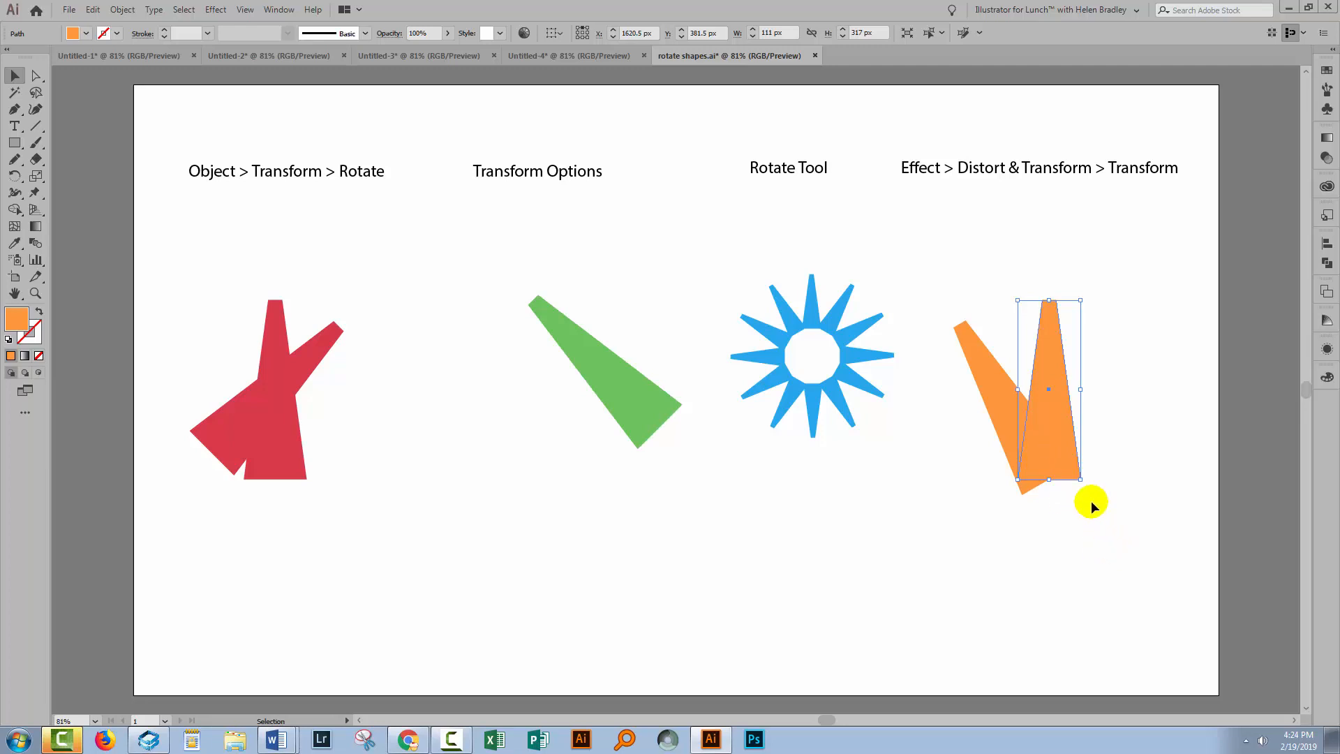
mouse_move(1113, 434)
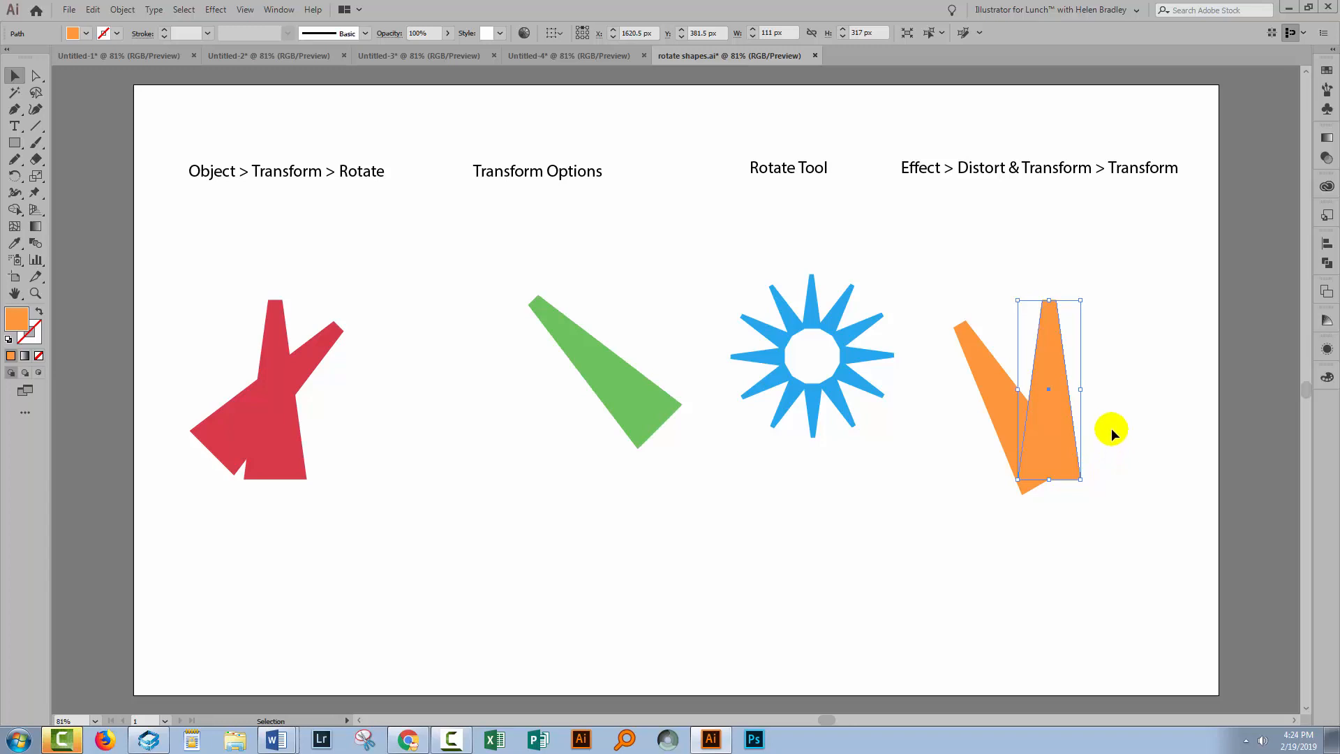
mouse_move(1004, 296)
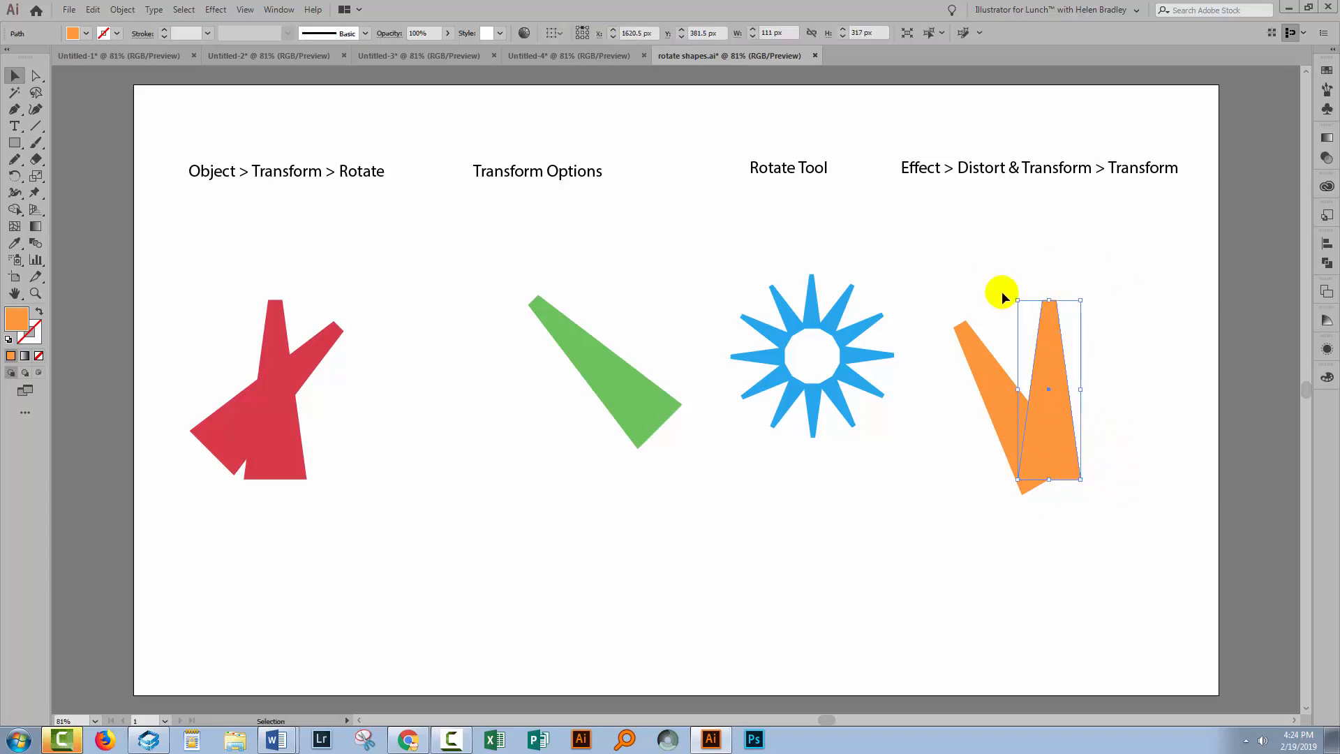
mouse_move(1320, 366)
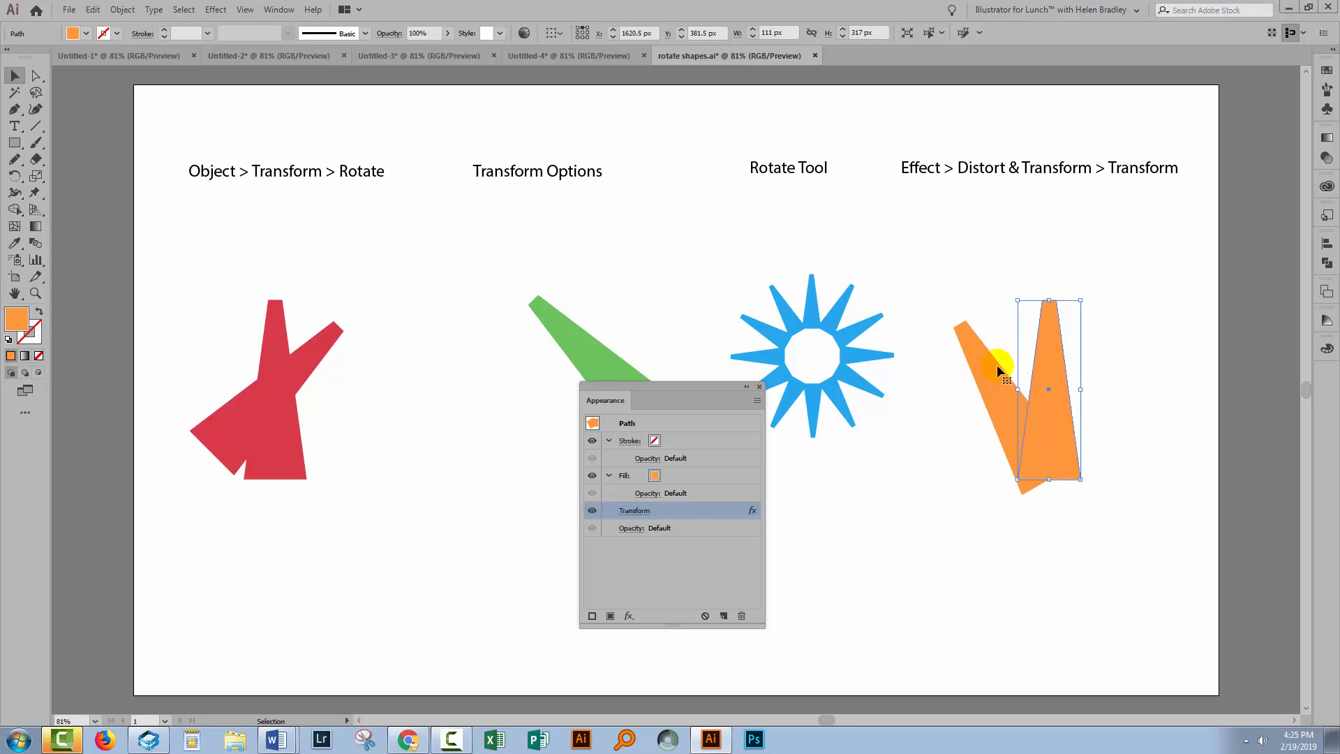
mouse_move(1101, 240)
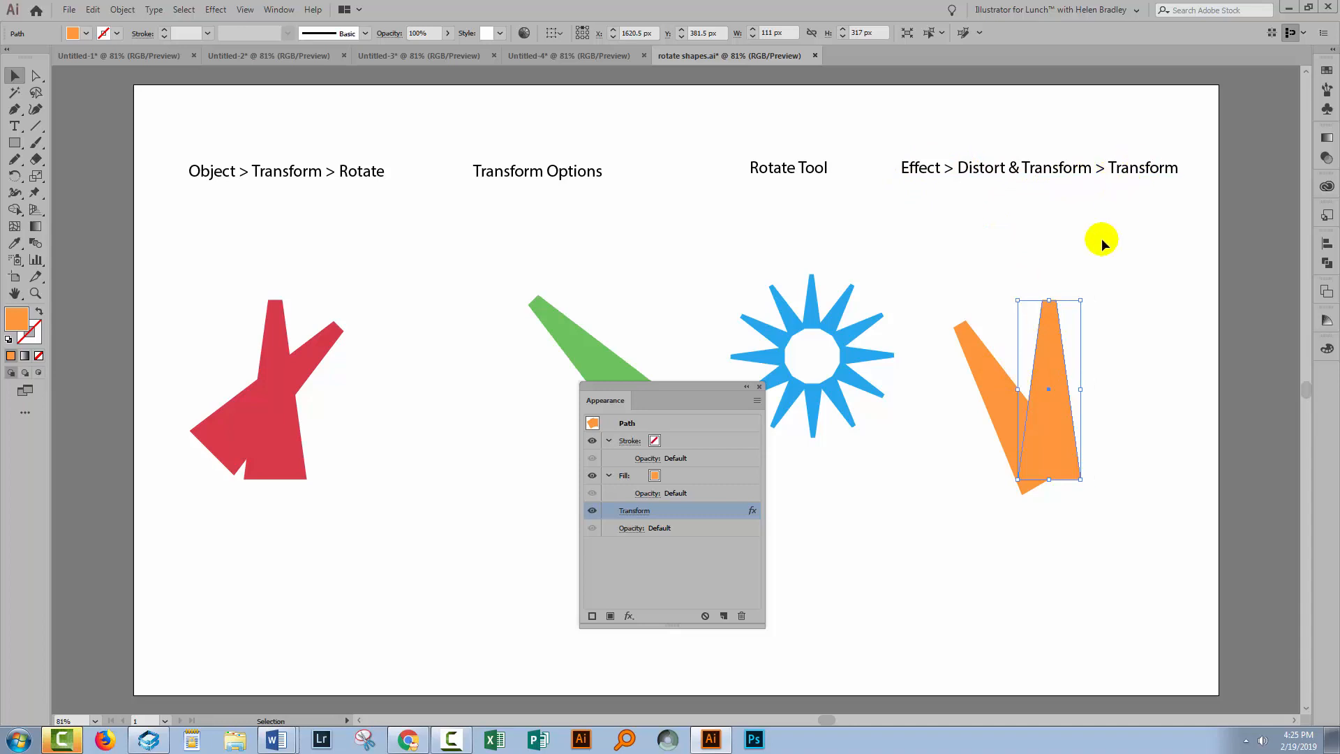
mouse_move(963, 384)
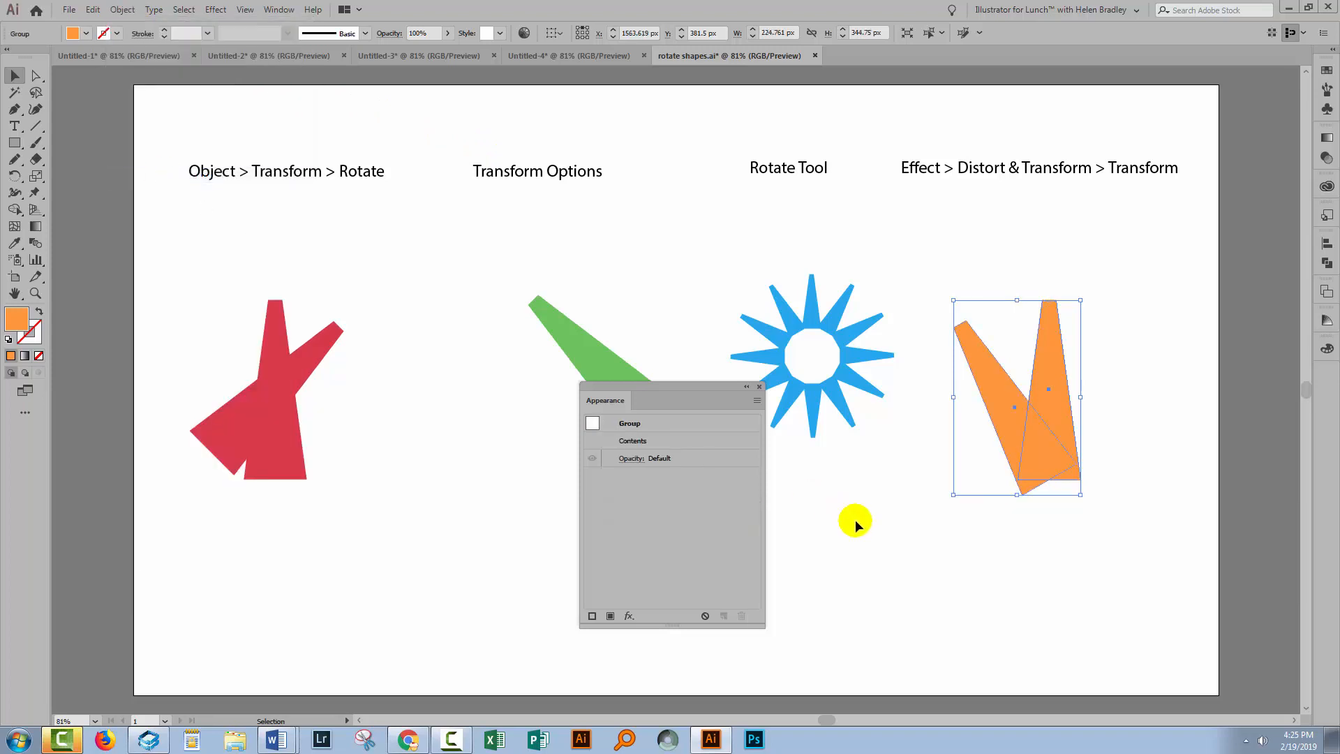
mouse_move(1007, 562)
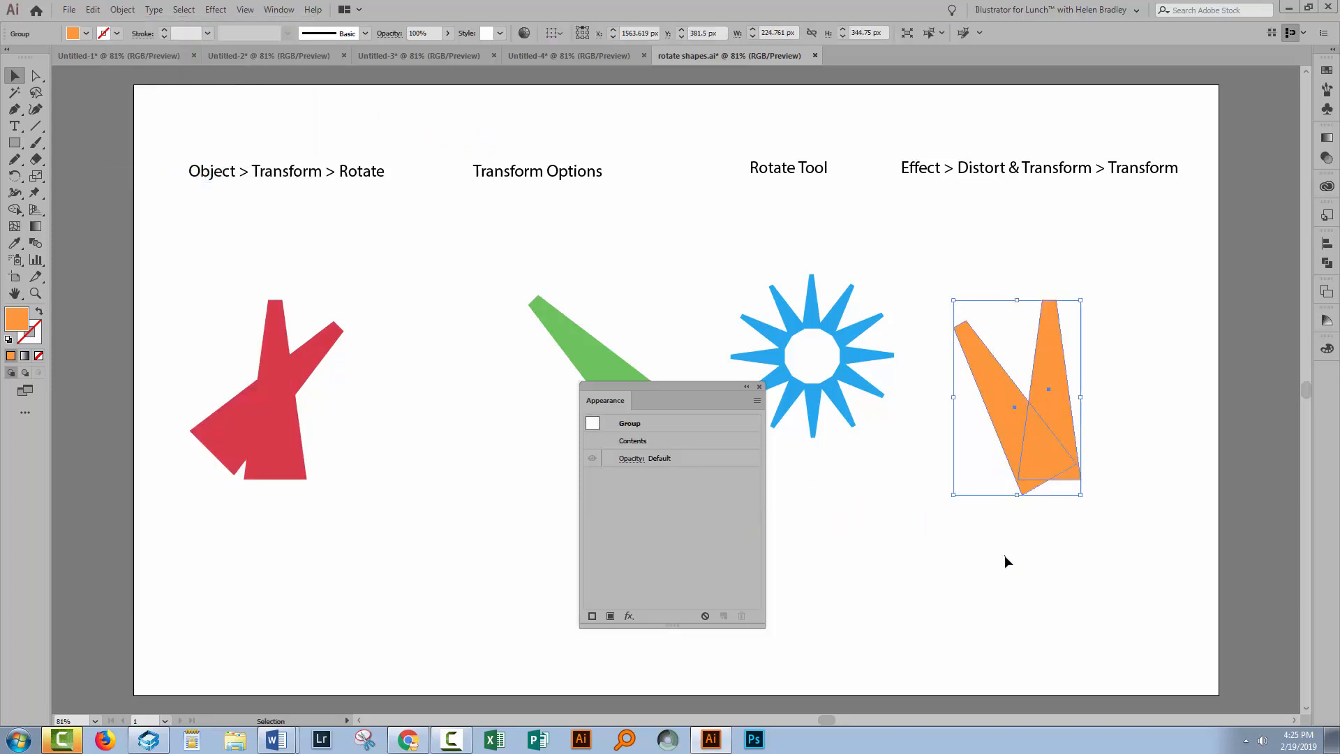